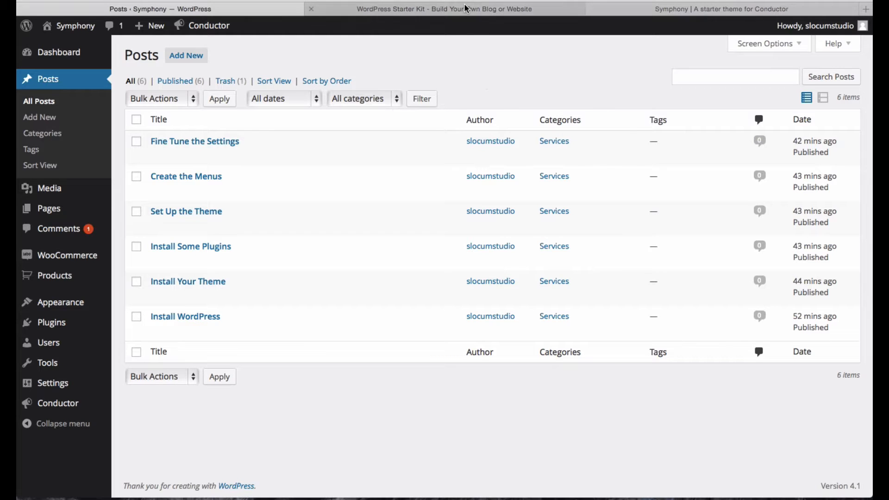
# - Review the example site's 'I can help you' service grid against the six Services posts
pyautogui.click(444, 9)
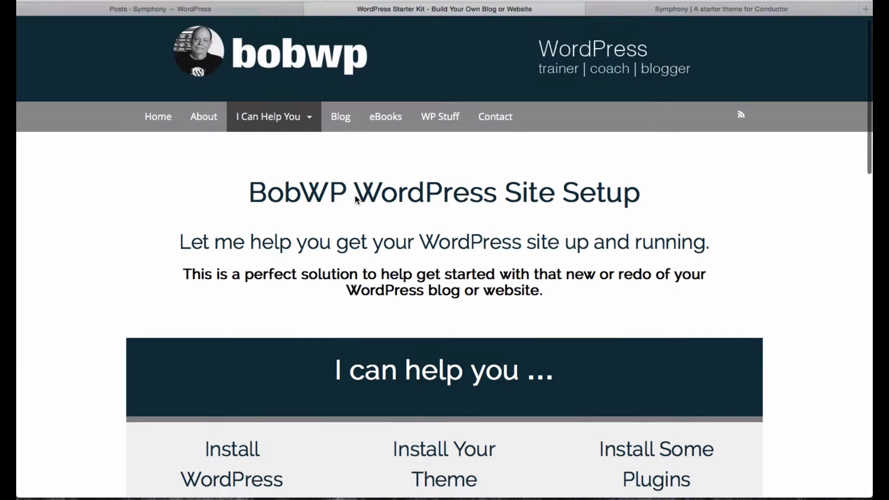
pyautogui.scroll(-3)
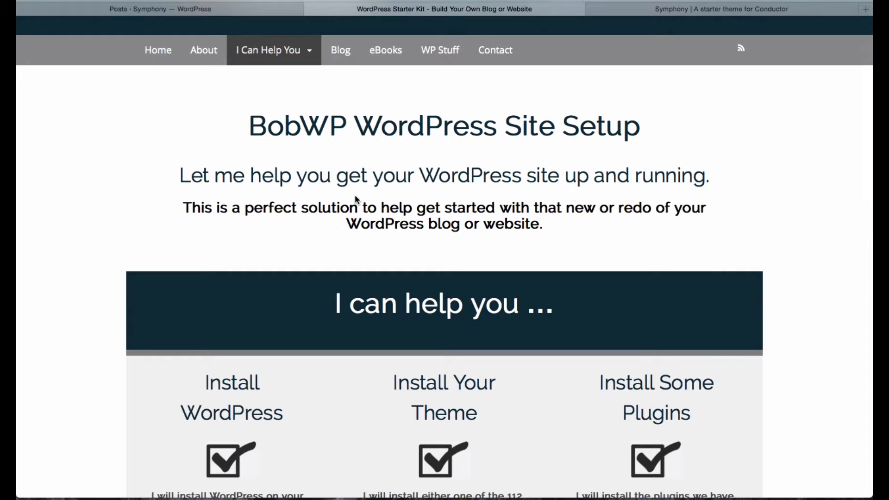
pyautogui.scroll(-3)
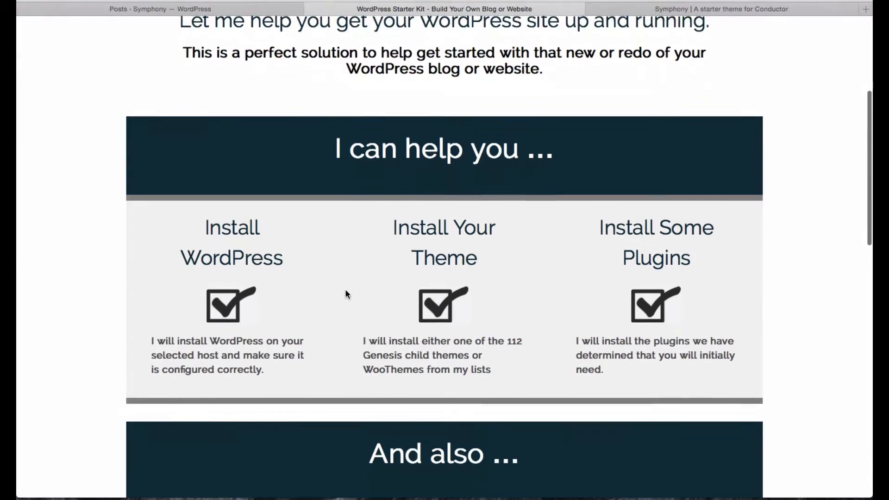
pyautogui.scroll(-3)
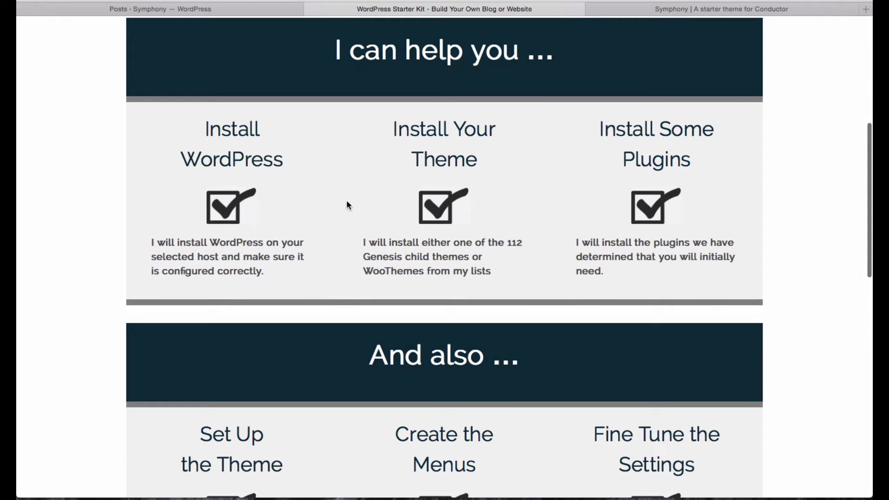
pyautogui.click(160, 8)
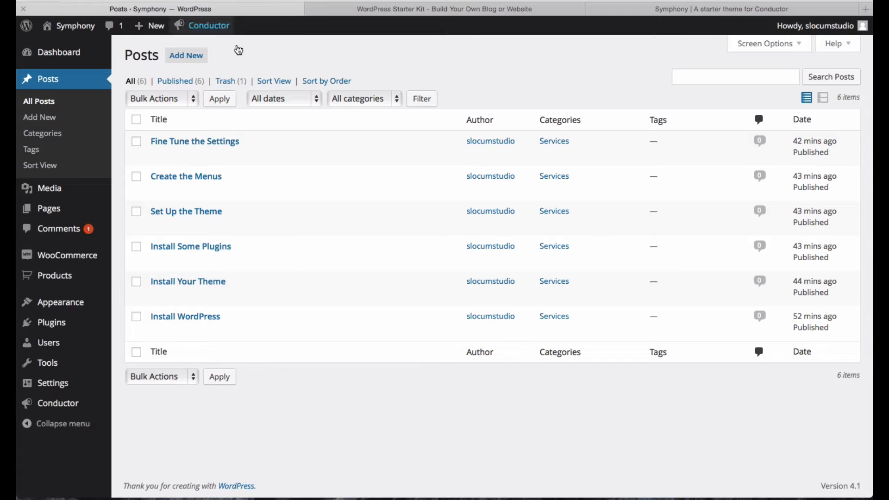
pyautogui.moveTo(186, 176)
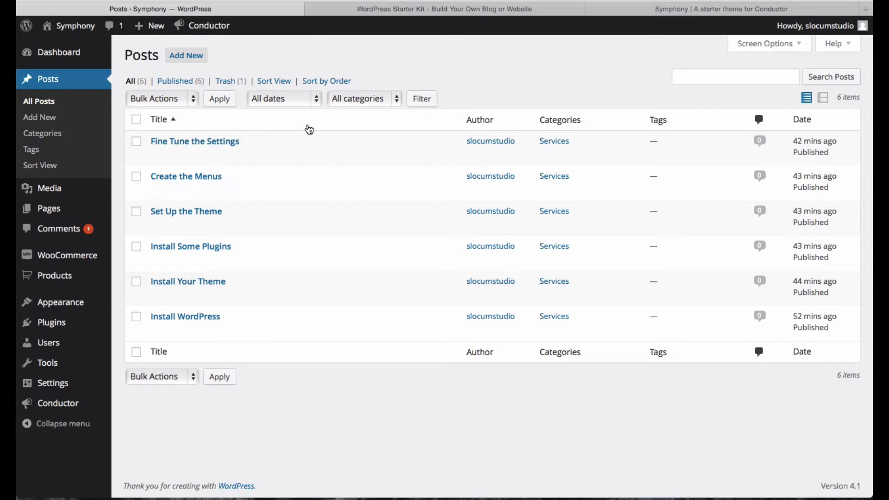
pyautogui.moveTo(337, 117)
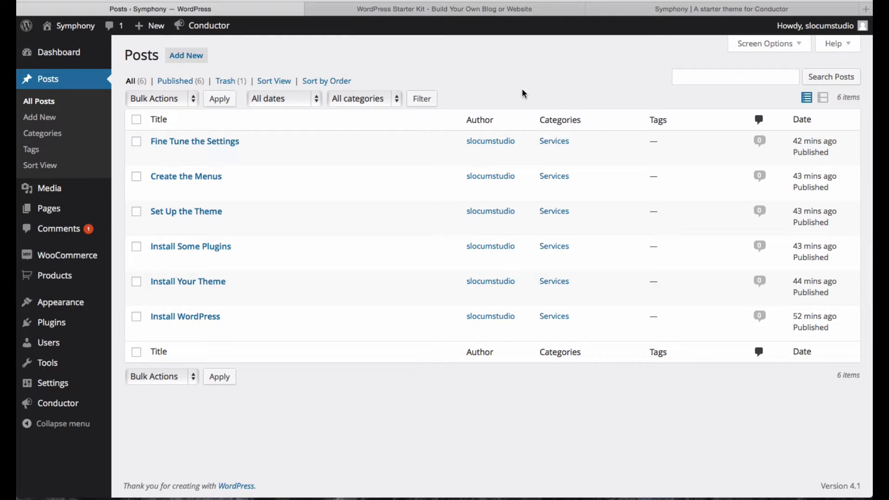
pyautogui.moveTo(450, 22)
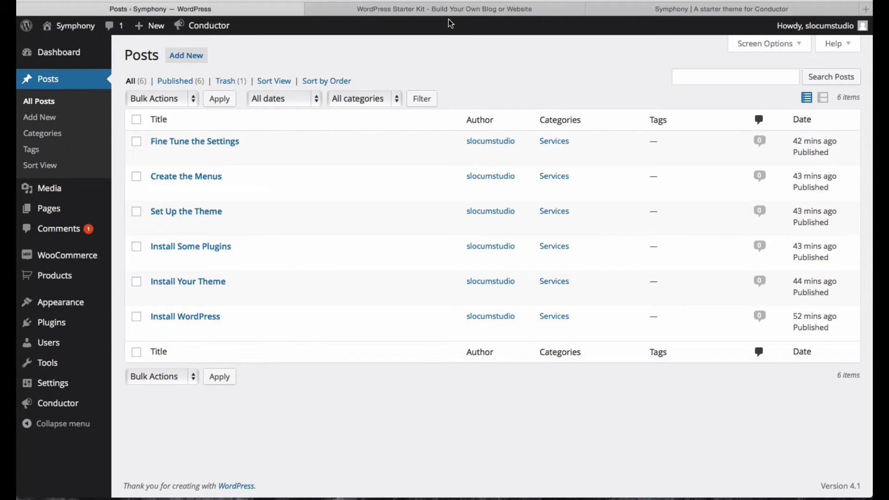
pyautogui.click(444, 8)
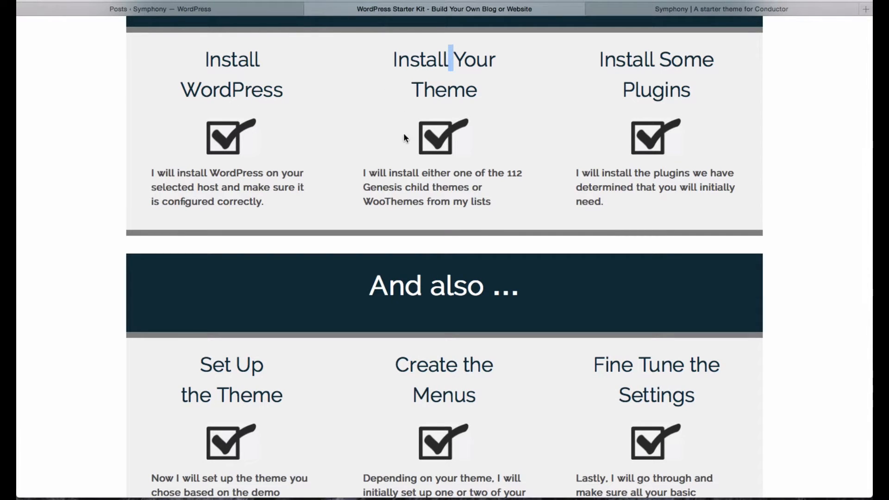
# - Compare the example grid once more and land back on the admin Posts list
pyautogui.click(160, 8)
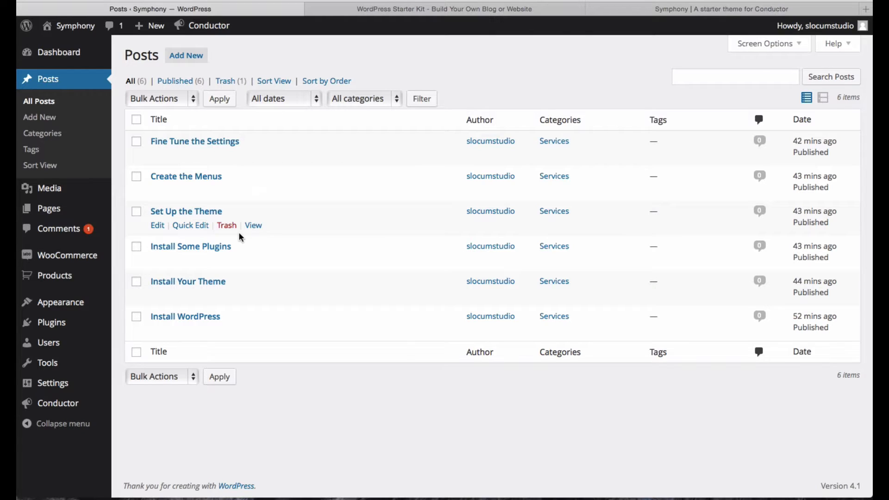
pyautogui.moveTo(201, 275)
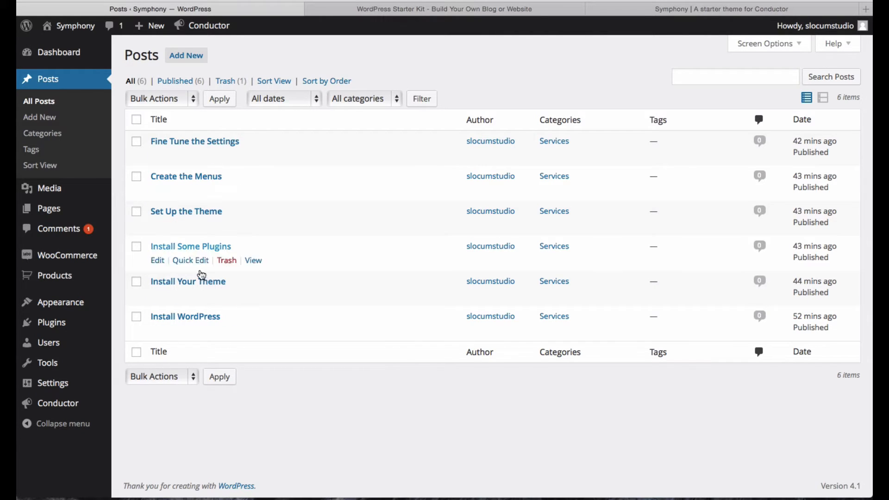
pyautogui.click(444, 8)
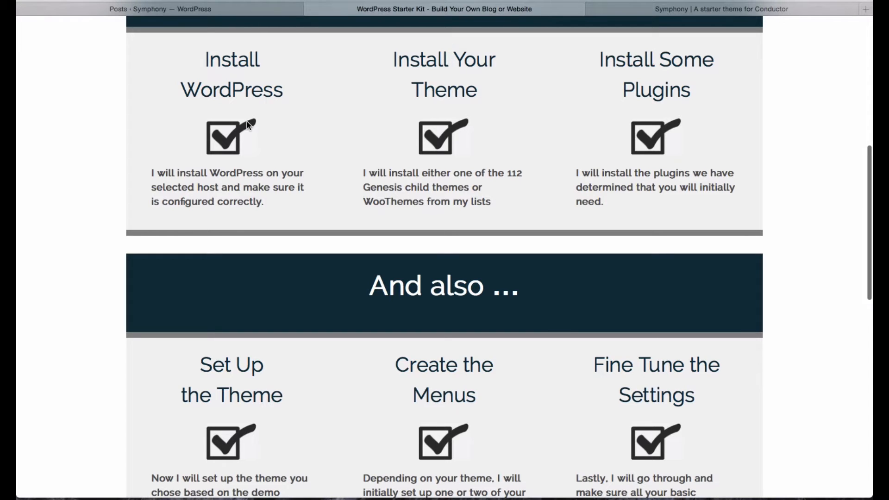
pyautogui.doubleClick(232, 88)
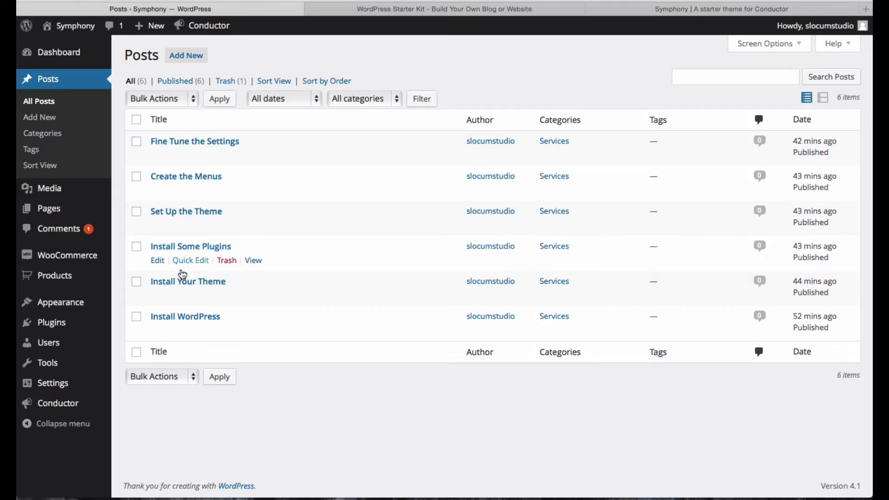
pyautogui.moveTo(208, 316)
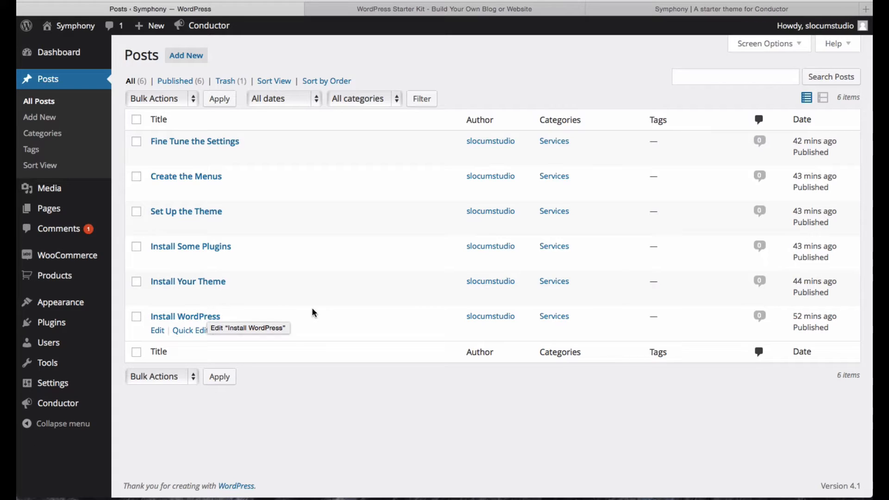
pyautogui.moveTo(474, 373)
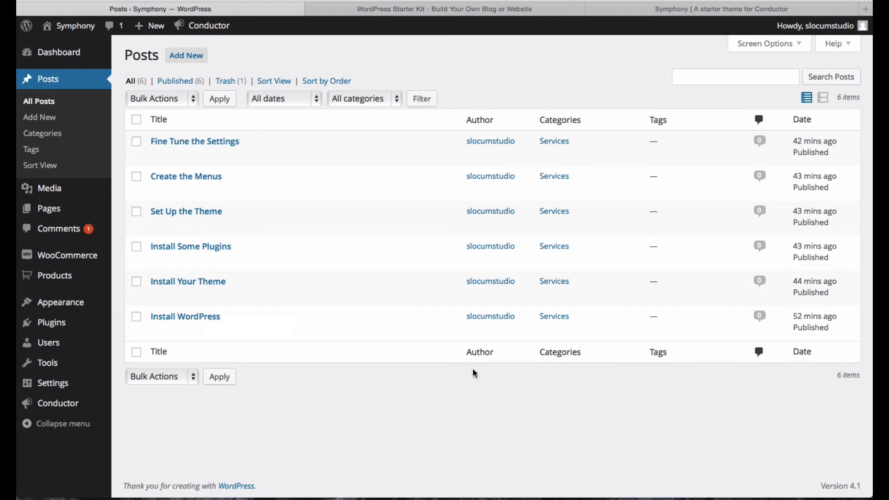
pyautogui.moveTo(186, 176)
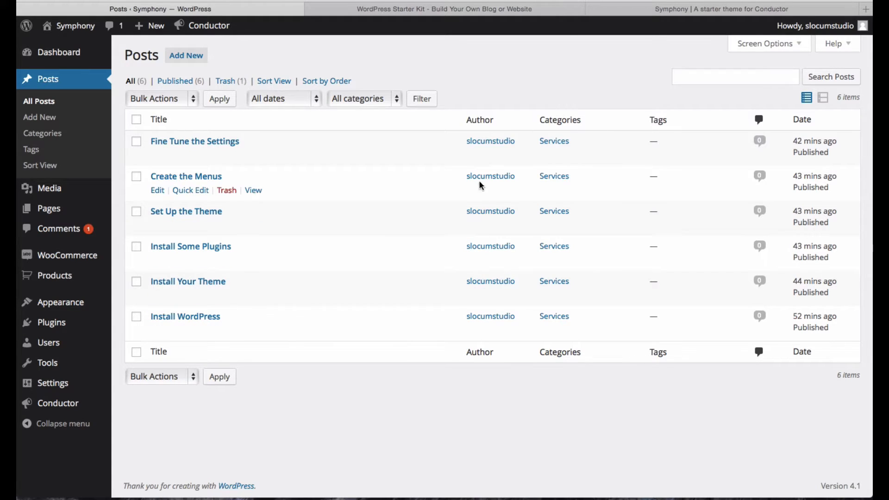
pyautogui.moveTo(505, 122)
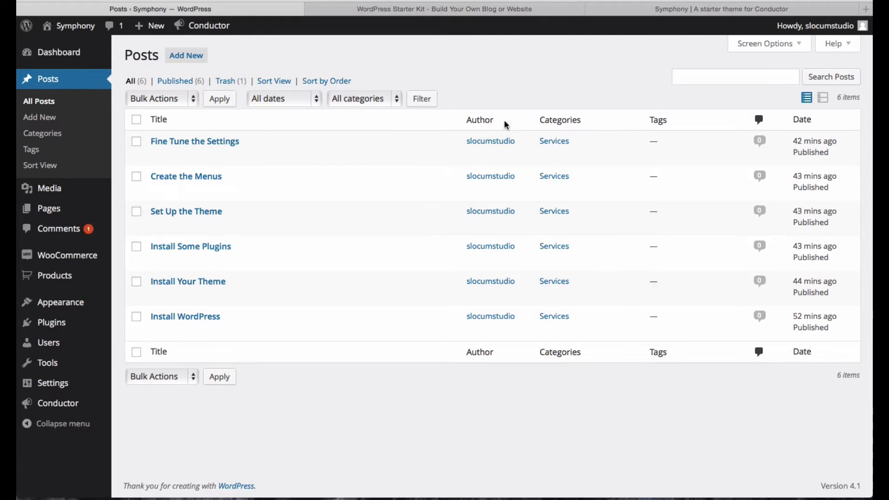
pyautogui.moveTo(190, 247)
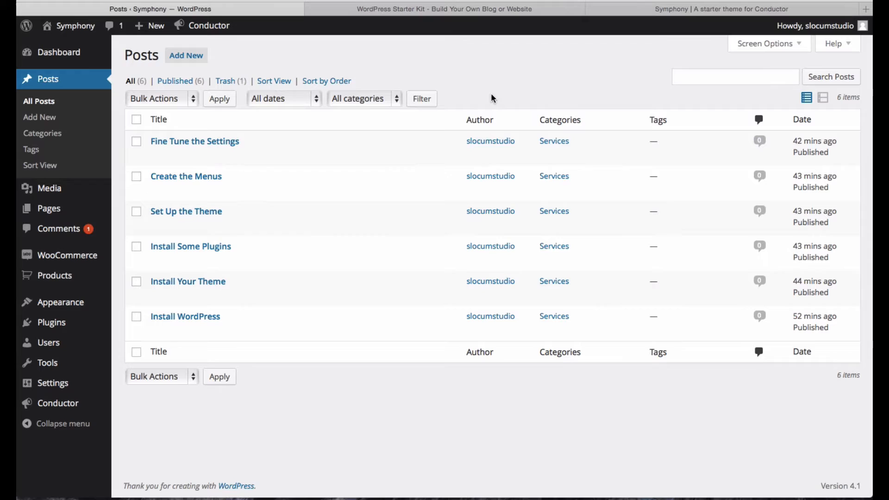
pyautogui.moveTo(504, 103)
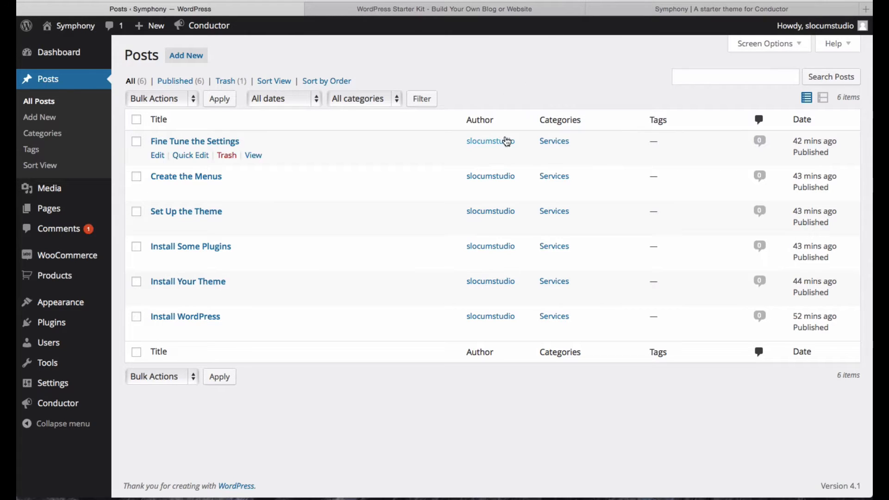
pyautogui.moveTo(543, 134)
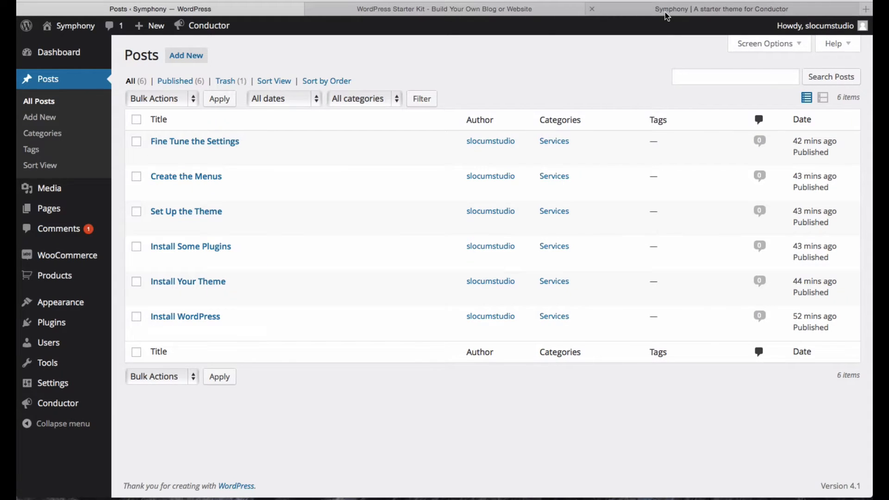
# - View the Symphony front-end blog list, then go to its empty Services page
pyautogui.click(720, 8)
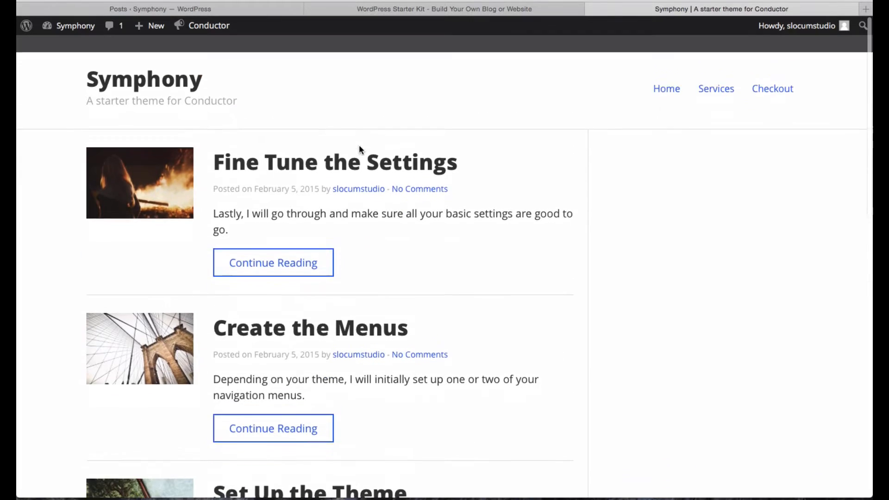
pyautogui.scroll(-3)
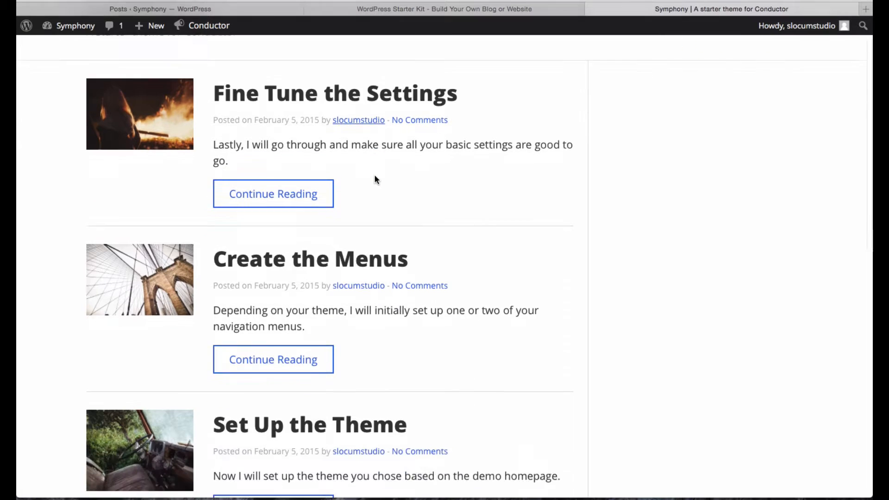
pyautogui.scroll(-3)
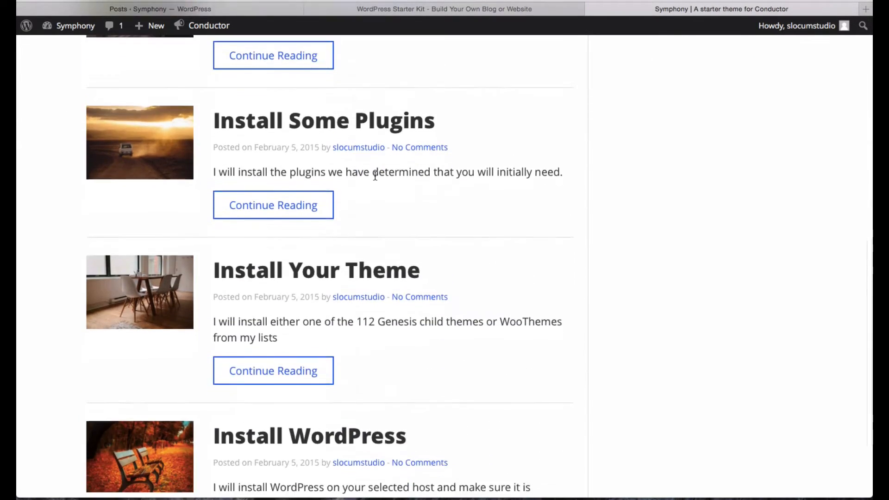
pyautogui.scroll(3)
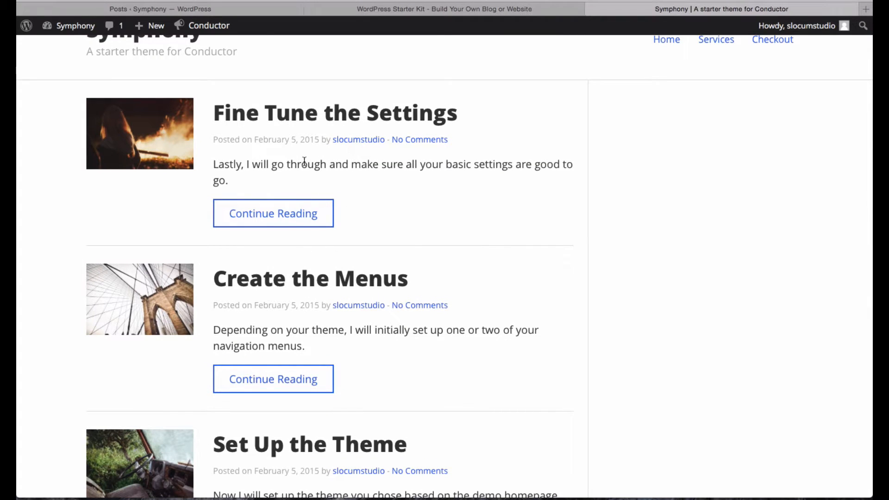
pyautogui.moveTo(286, 189)
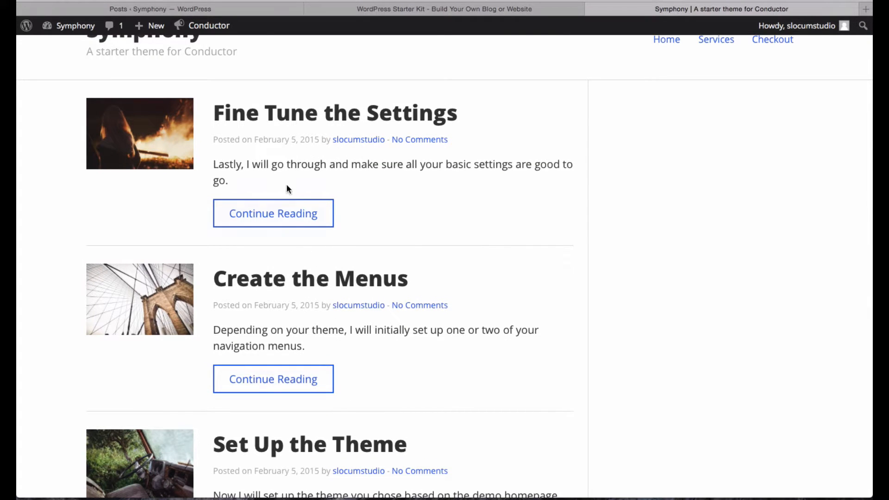
pyautogui.scroll(3)
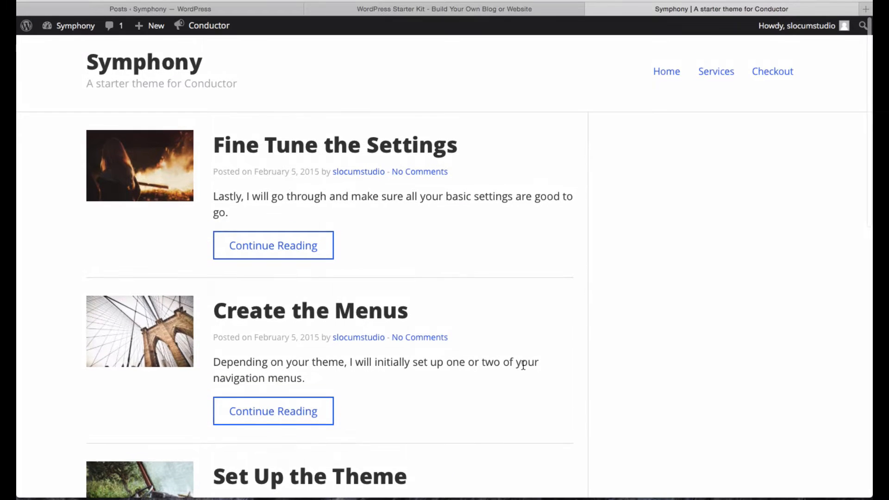
pyautogui.click(716, 71)
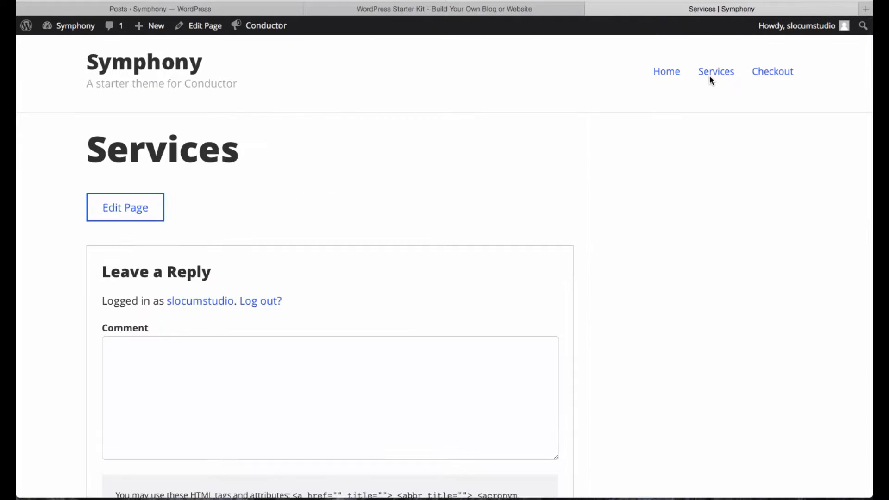
# - Create a Conductor layout for Page - Services using the full-width single-column option
pyautogui.click(266, 26)
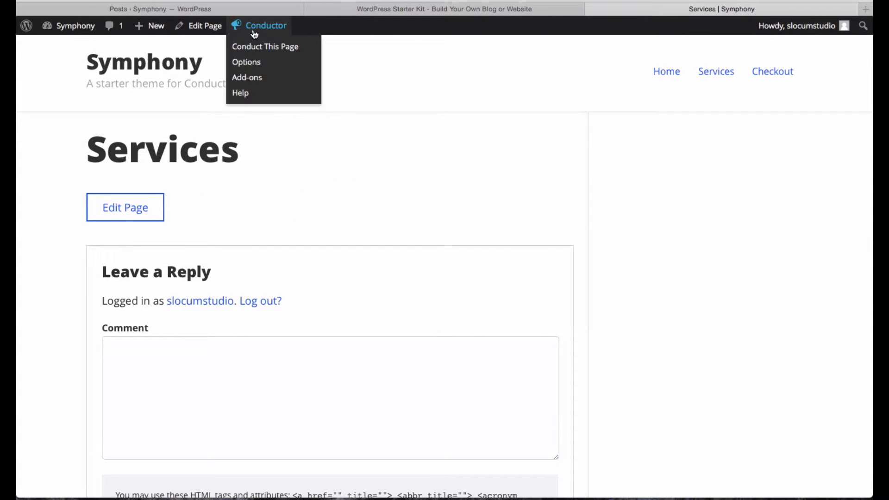
pyautogui.click(265, 46)
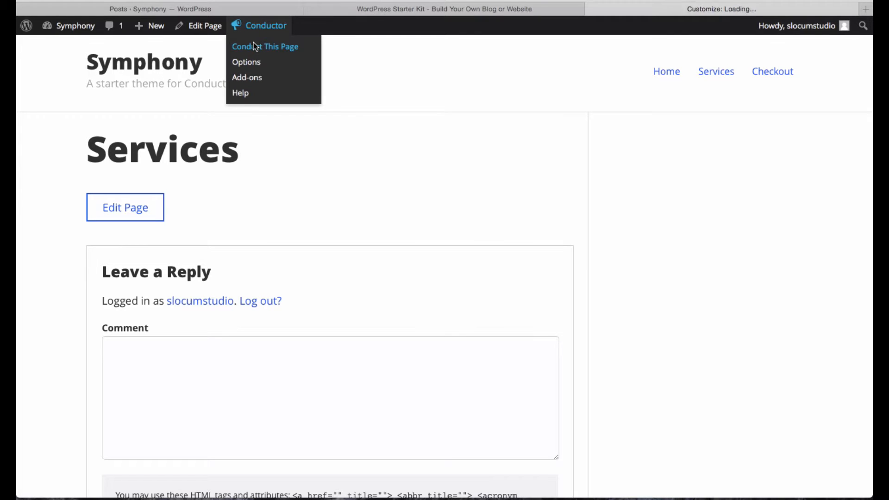
pyautogui.click(264, 46)
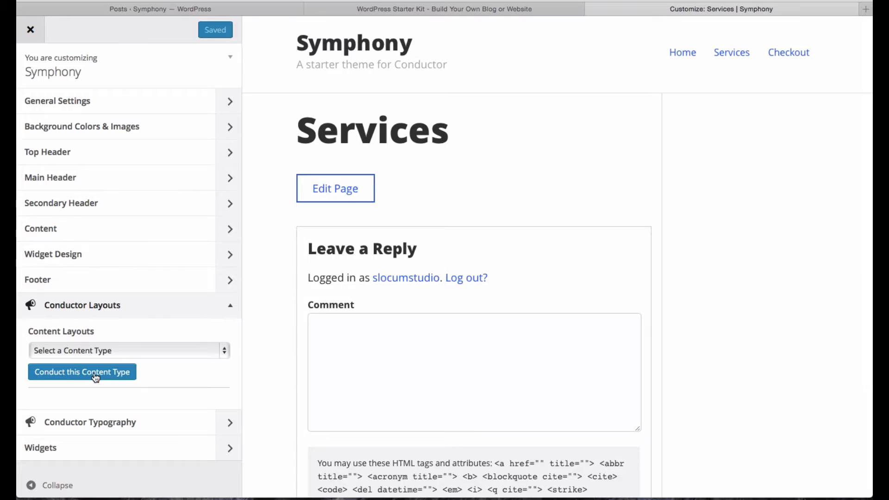
pyautogui.click(82, 373)
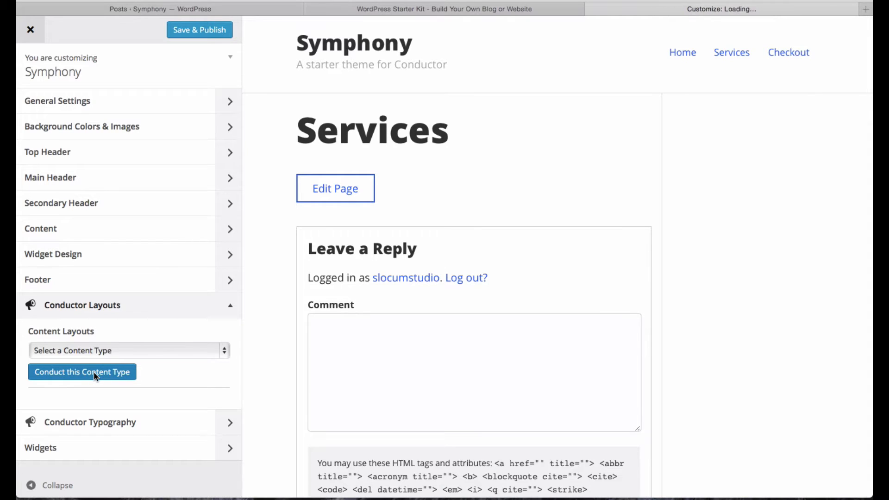
pyautogui.click(82, 371)
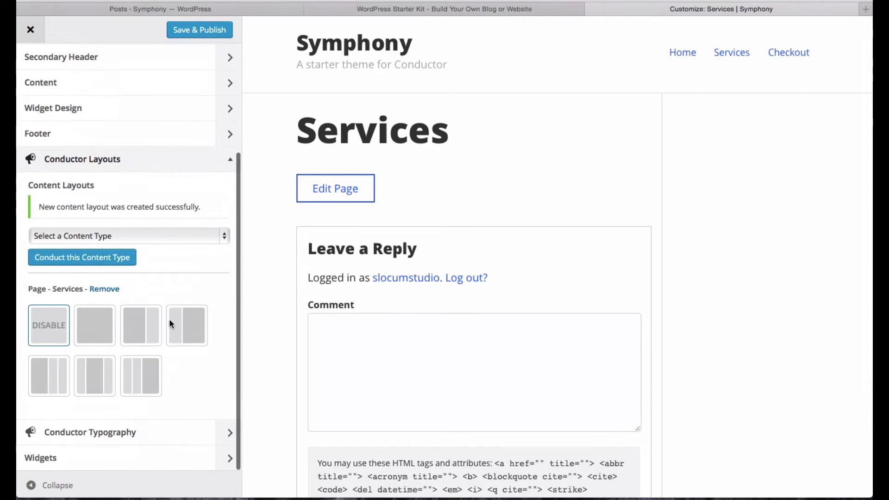
pyautogui.click(95, 325)
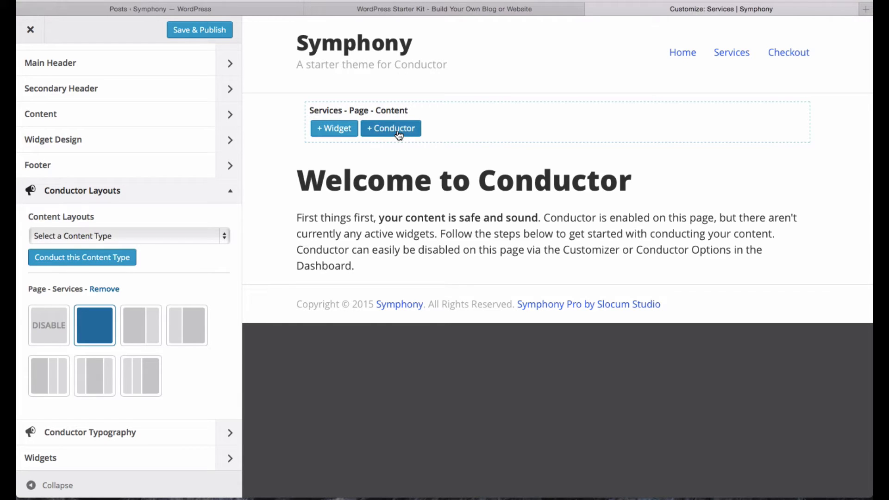
# - Add a Conductor widget showing many posts from the Services category at Medium size
pyautogui.click(390, 128)
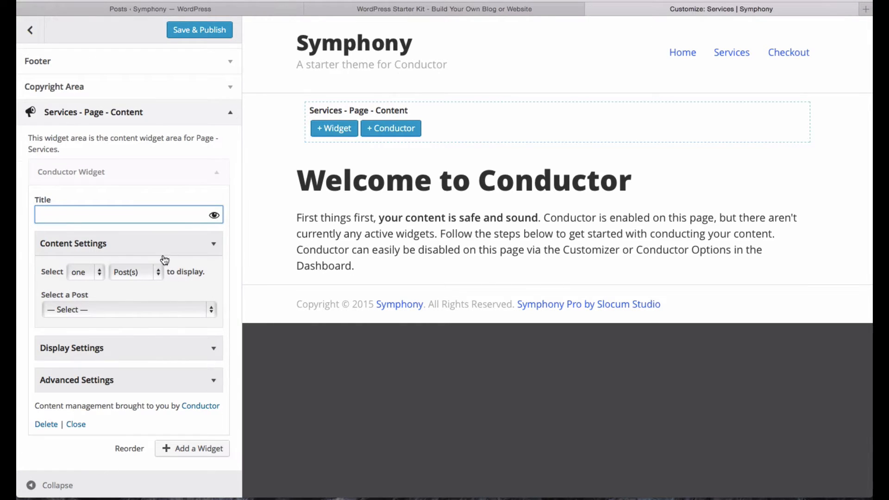
pyautogui.click(82, 272)
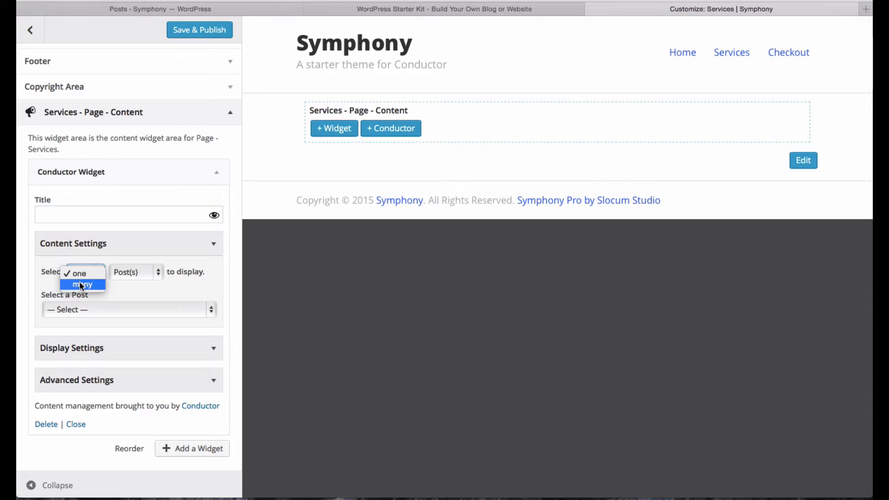
pyautogui.click(82, 284)
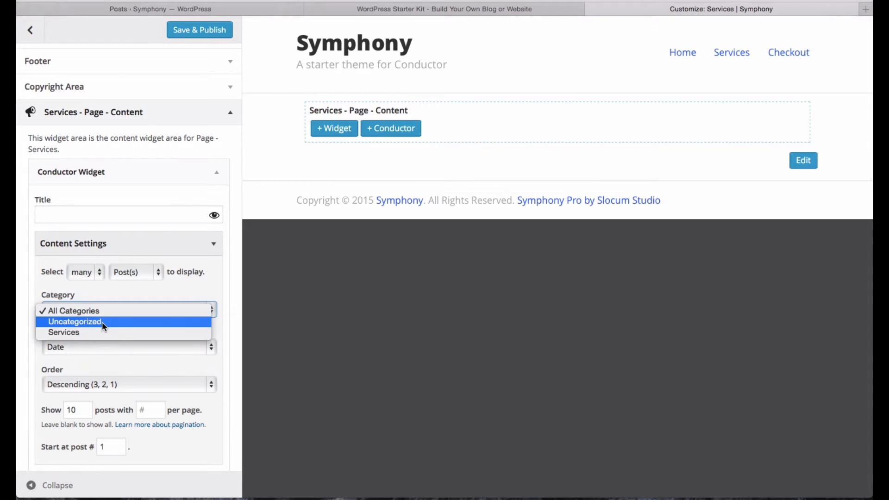
pyautogui.click(64, 332)
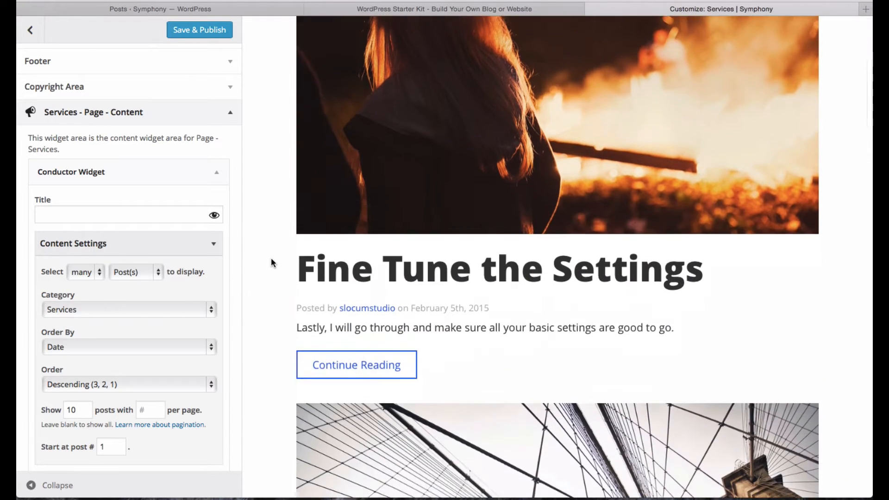
pyautogui.scroll(-3)
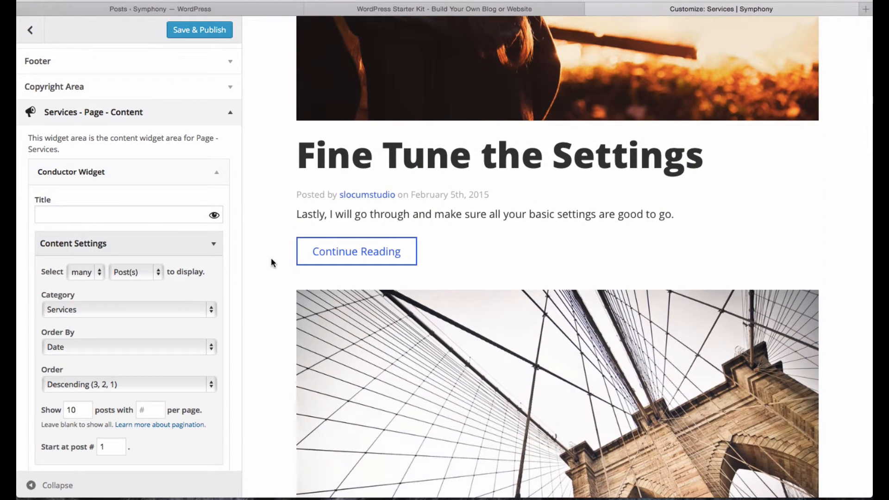
pyautogui.scroll(-3)
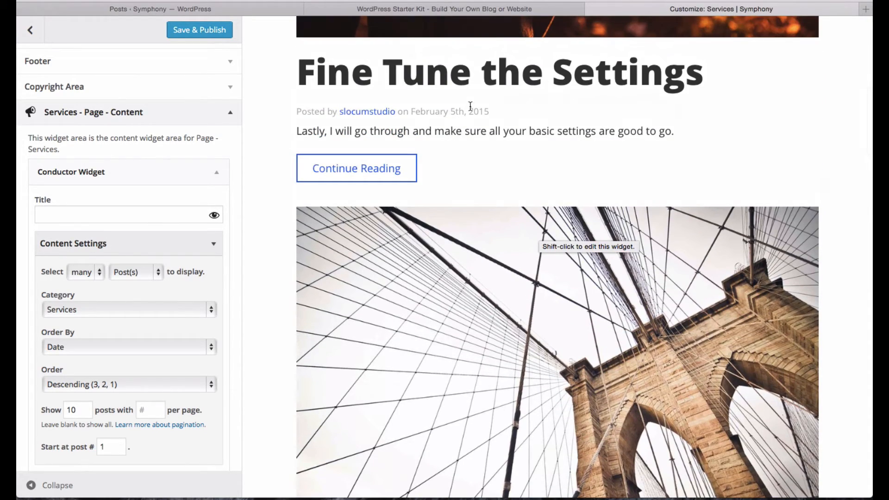
pyautogui.scroll(-3)
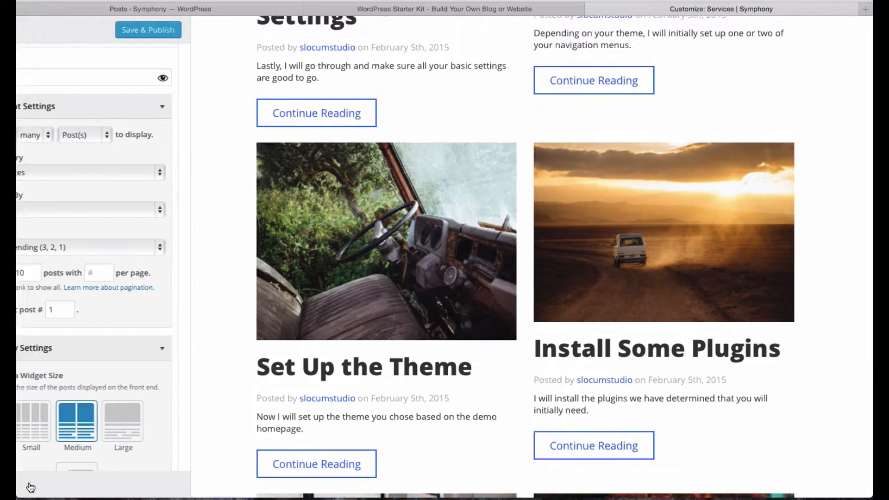
pyautogui.scroll(-3)
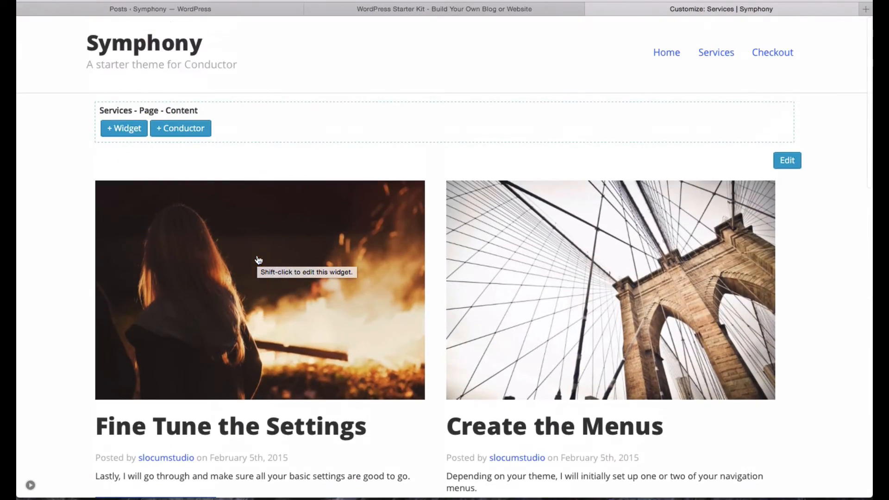
# - Hide Author Byline and Continue Reading, and move Title above Featured Image
pyautogui.scroll(-3)
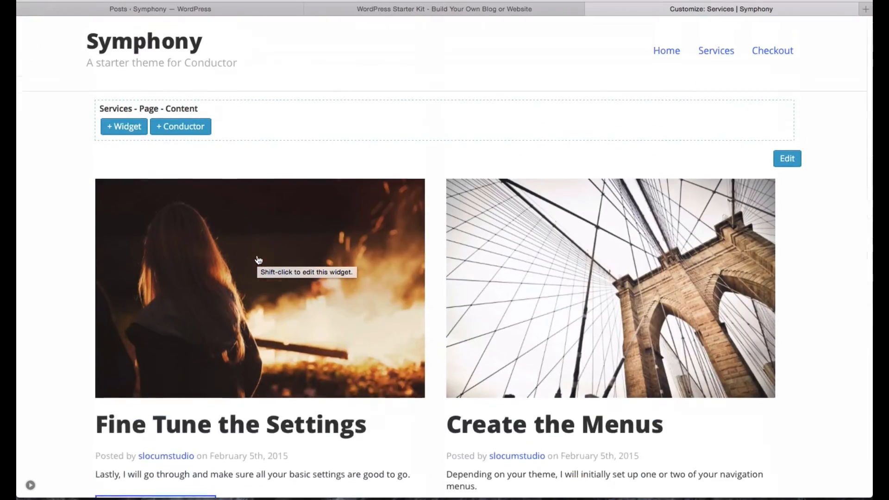
pyautogui.scroll(-3)
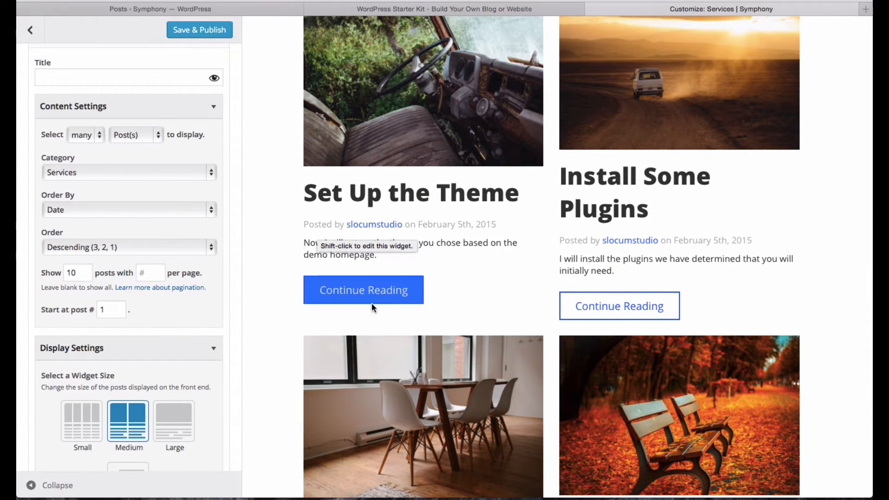
pyautogui.scroll(-3)
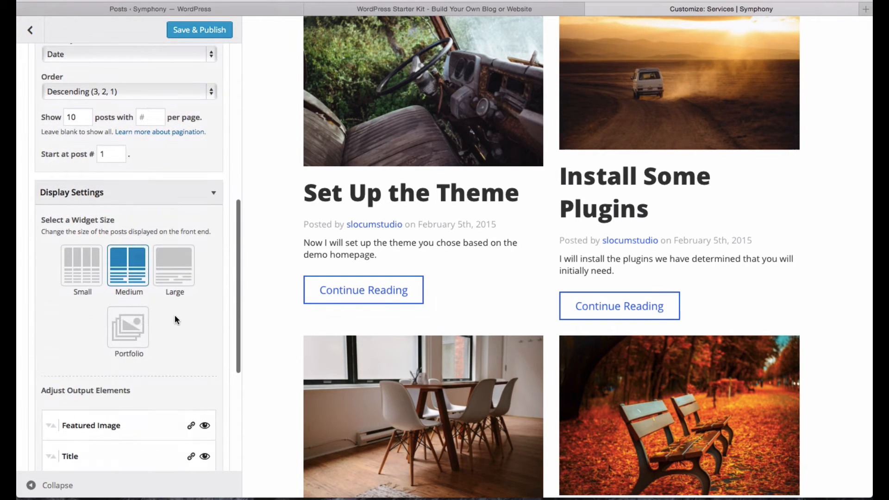
pyautogui.scroll(-3)
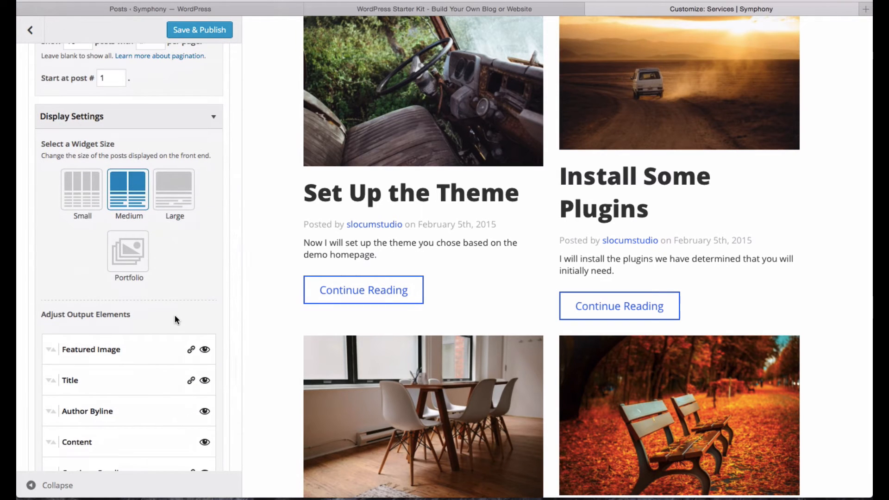
pyautogui.scroll(-3)
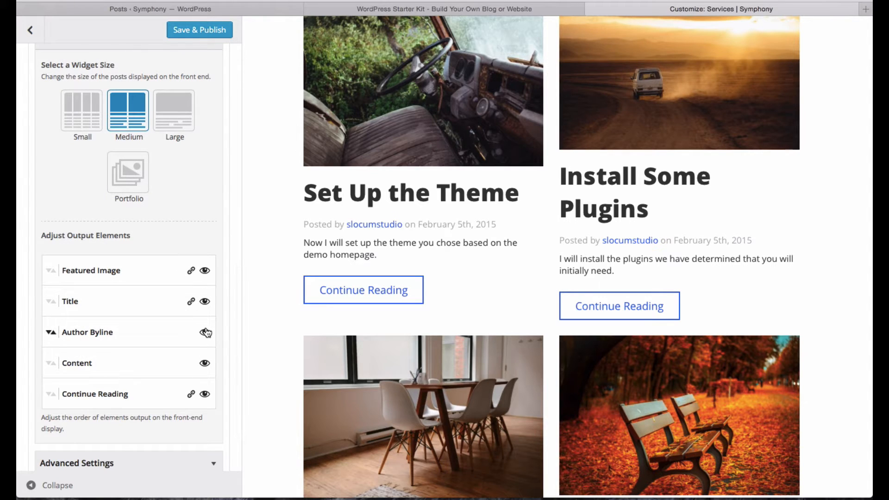
pyautogui.click(204, 333)
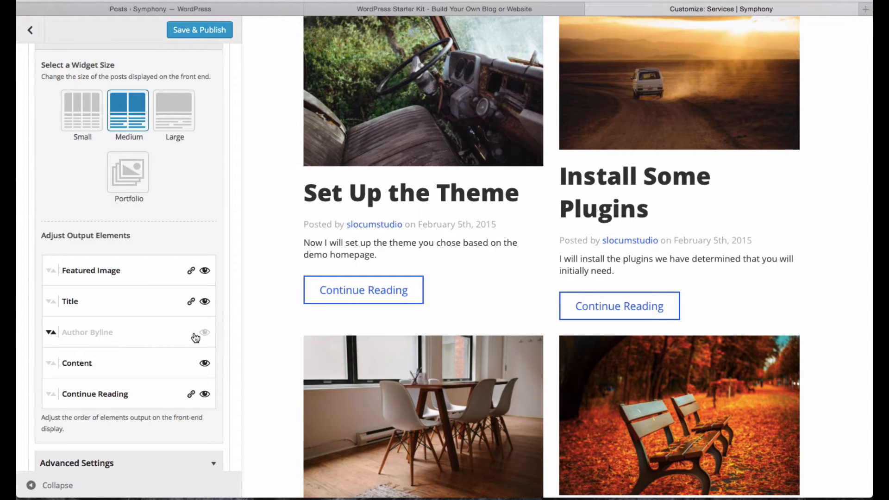
pyautogui.click(204, 332)
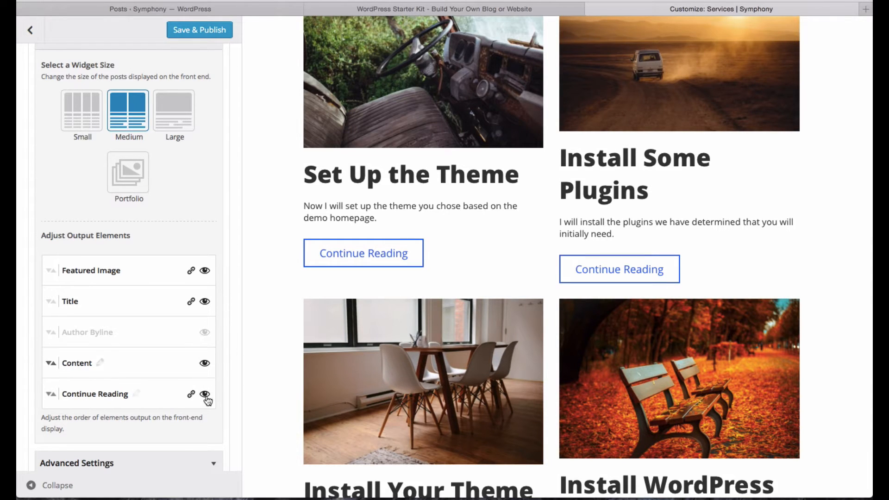
pyautogui.click(204, 395)
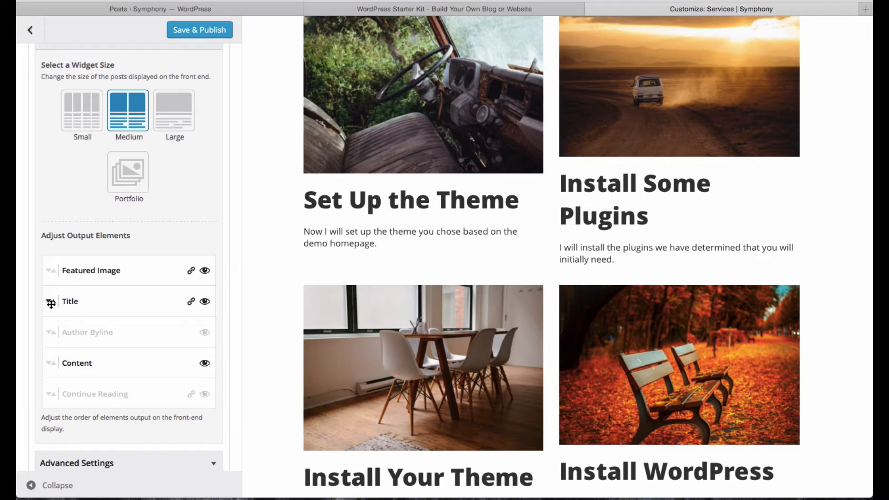
pyautogui.moveTo(51, 270); pyautogui.dragTo(51, 301)
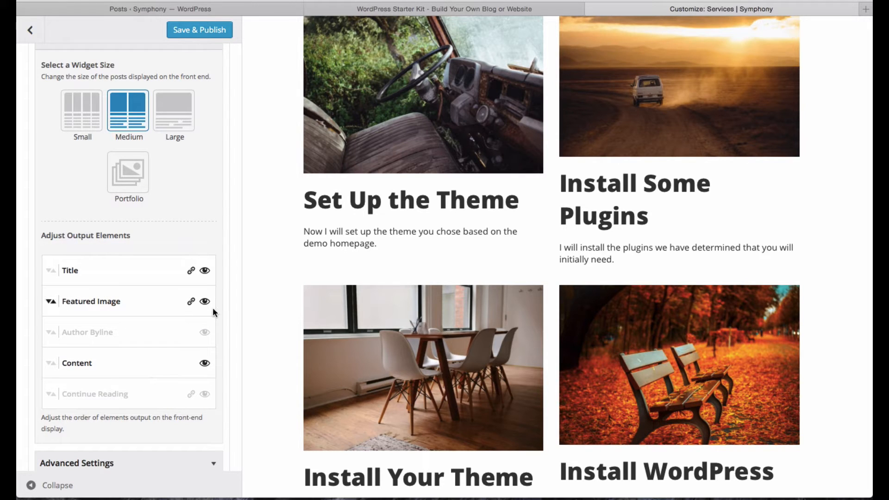
pyautogui.scroll(-3)
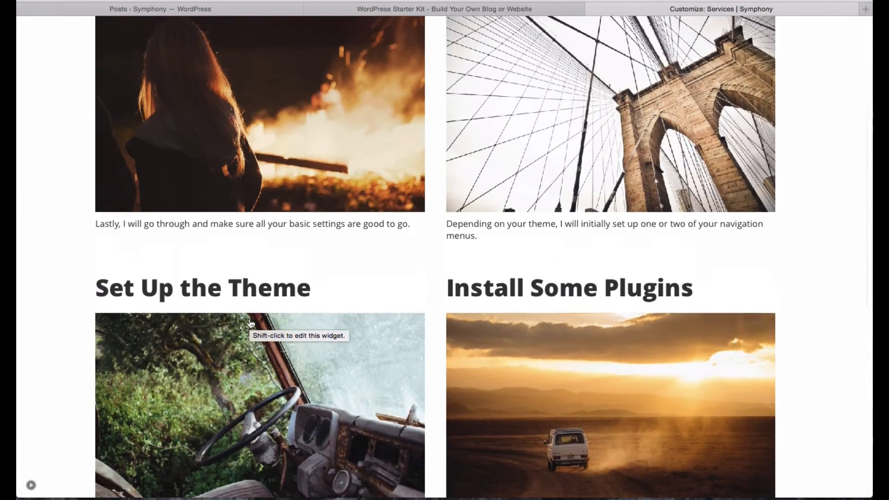
# - Save & Publish the services grid changes in the Customizer
pyautogui.scroll(3)
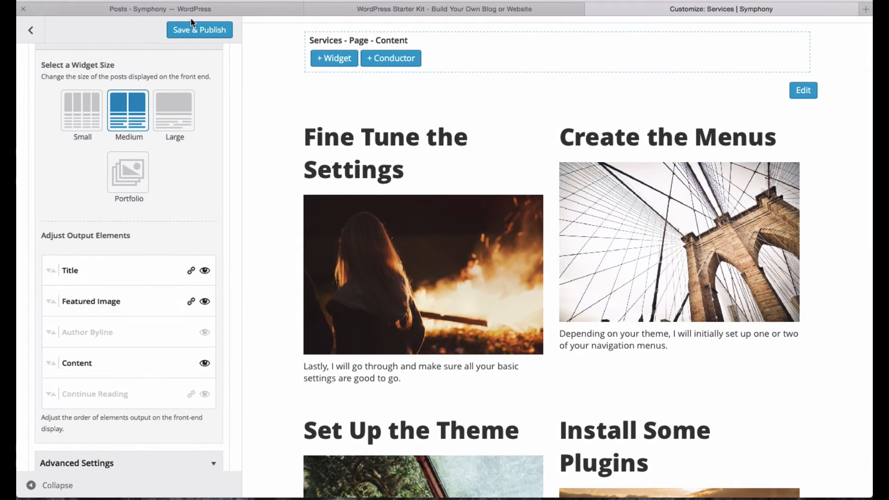
pyautogui.click(199, 29)
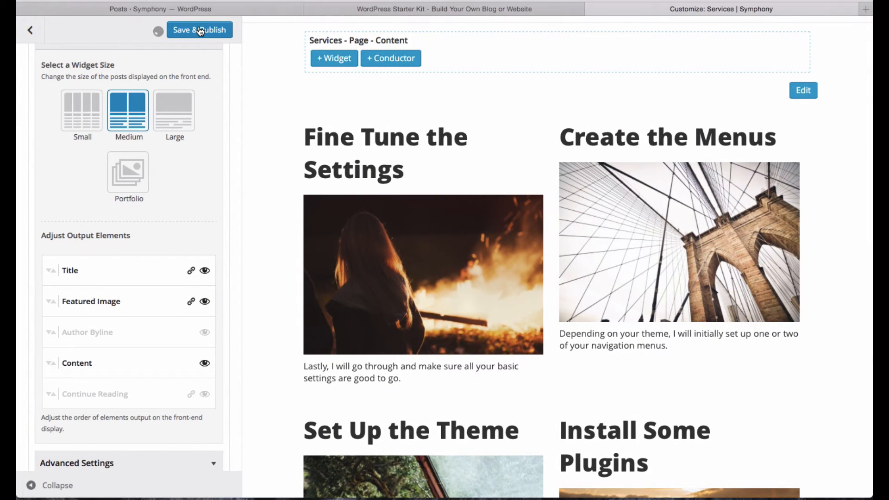
pyautogui.click(199, 29)
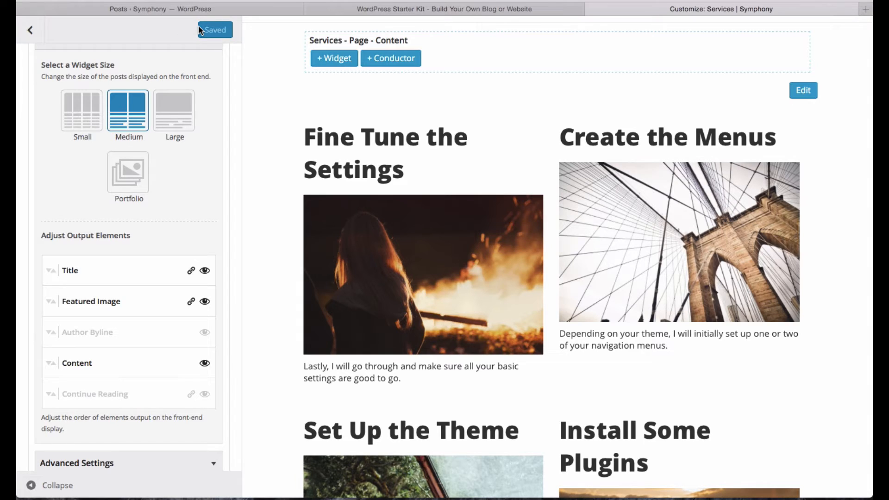
pyautogui.moveTo(205, 74)
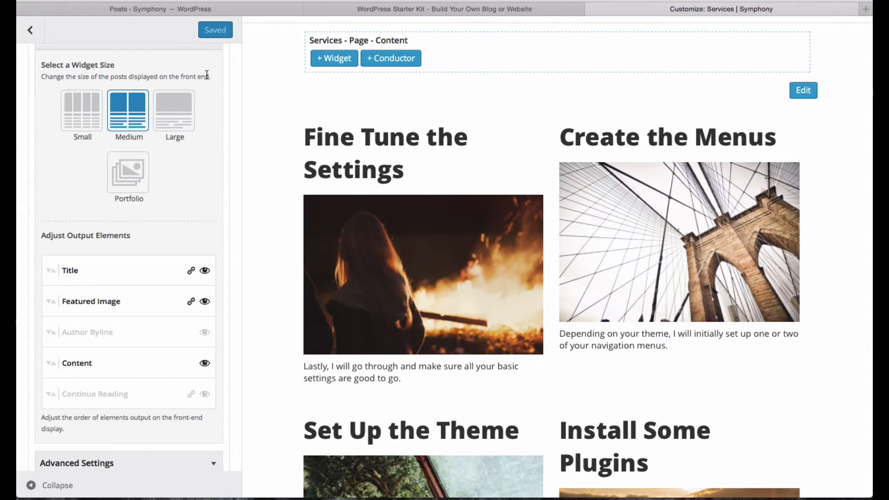
pyautogui.moveTo(337, 158)
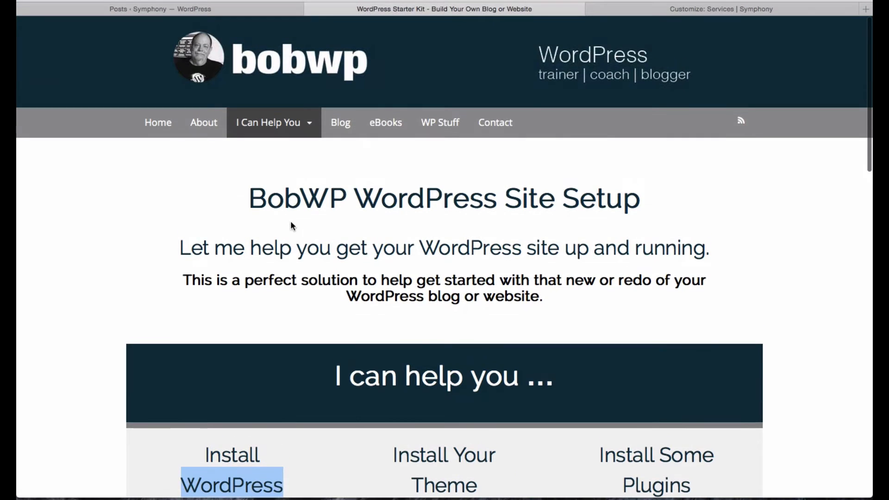
pyautogui.moveTo(657, 23)
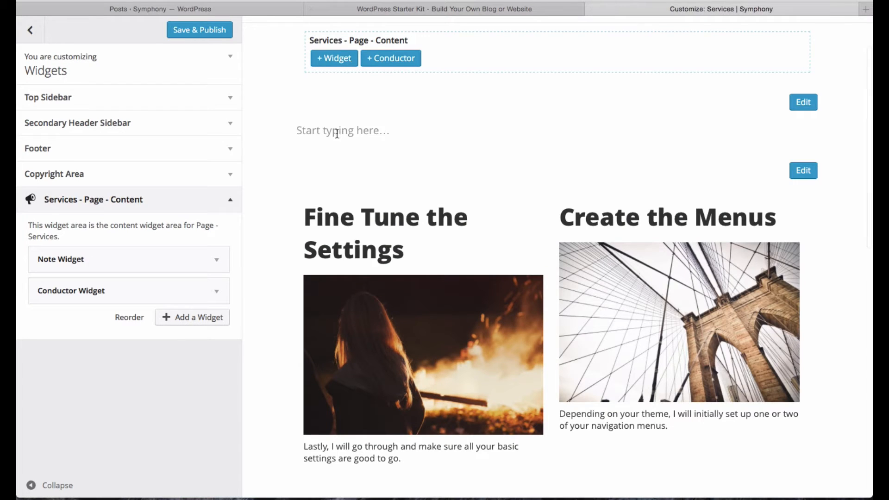
# - Enter 'BobWP WordPress Site Setup' in the note, centre it and make it a heading
pyautogui.write('BobWP')
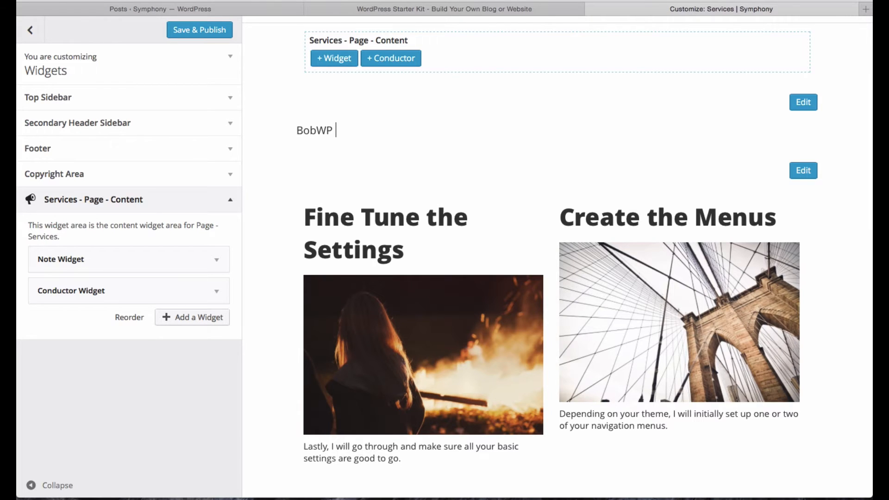
pyautogui.write('WordPress Sit')
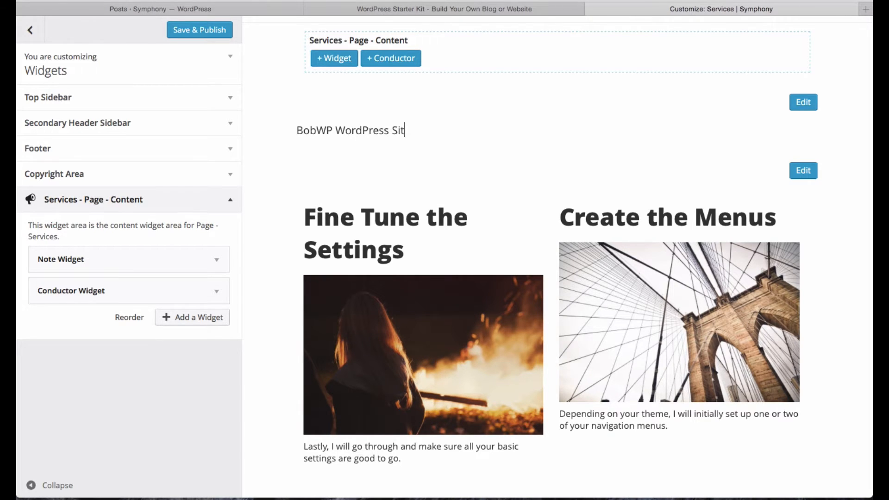
pyautogui.write('e Setup')
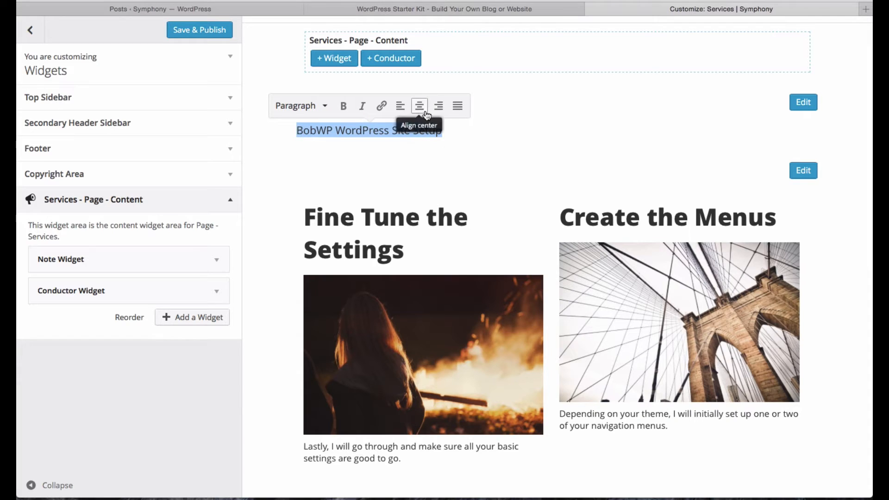
pyautogui.click(419, 106)
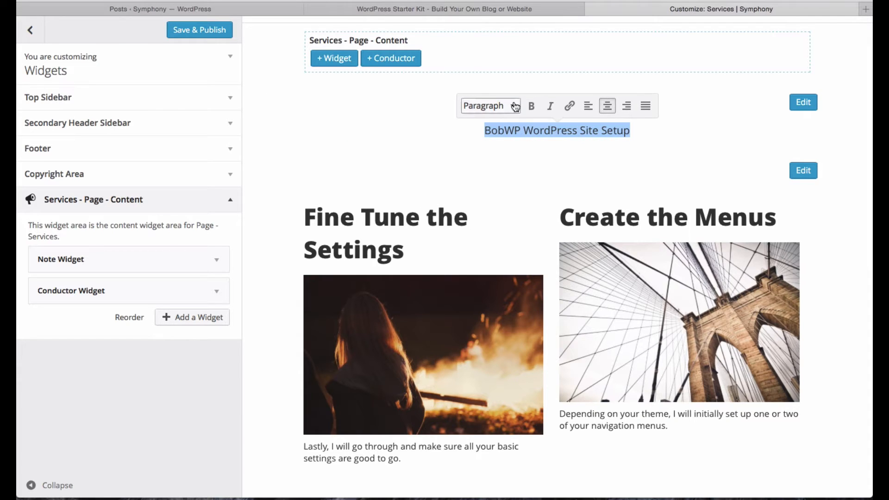
pyautogui.click(489, 105)
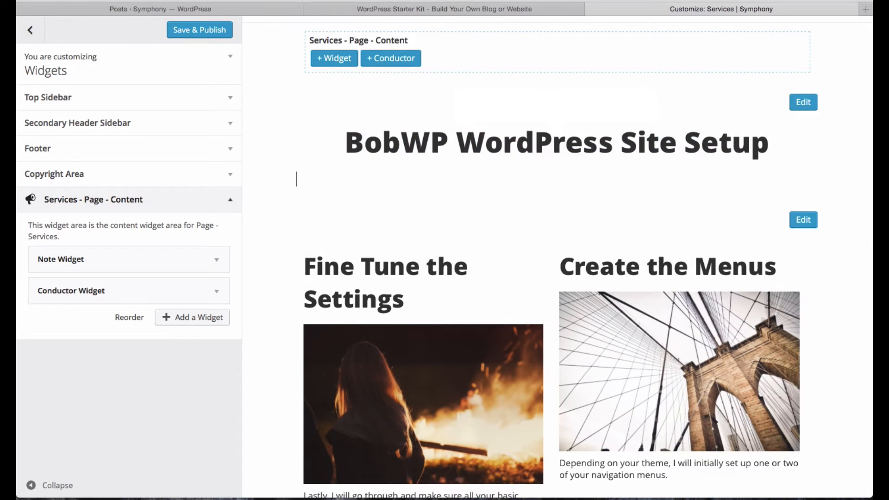
# - Enter the tagline 'I help people launch their website!' and centre it
pyautogui.write('I help')
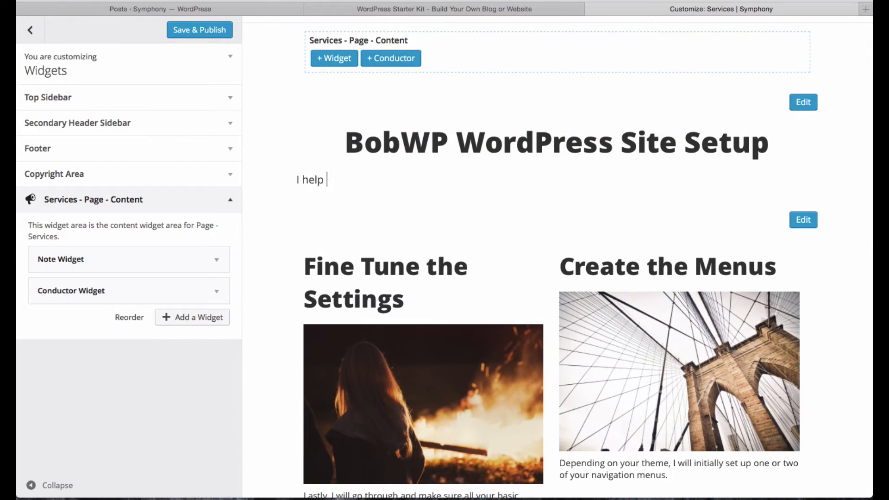
pyautogui.write('people launc')
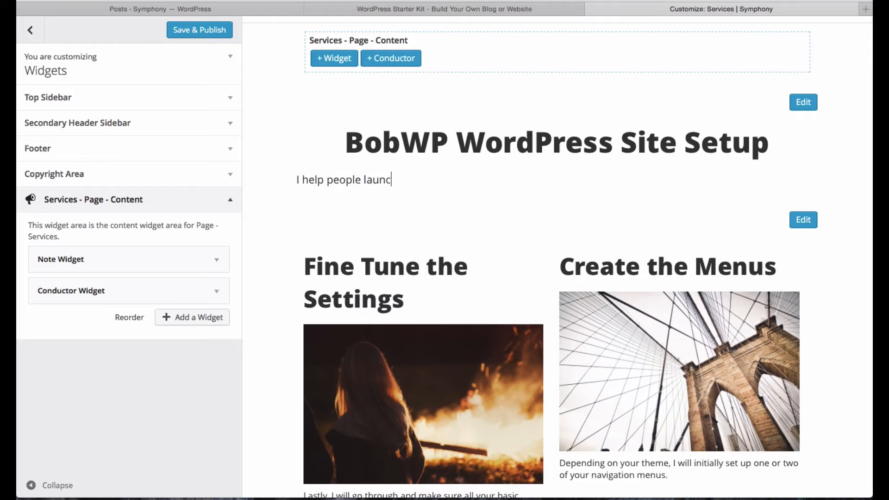
pyautogui.press('Backspace')
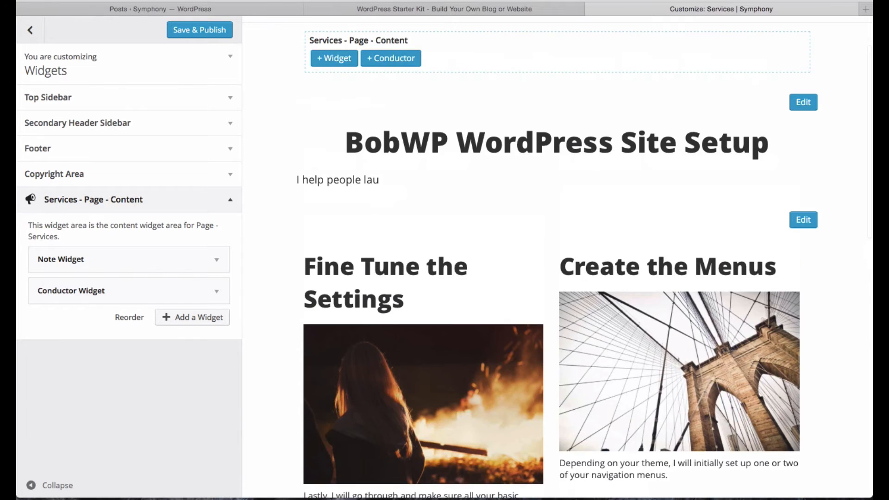
pyautogui.click(379, 180)
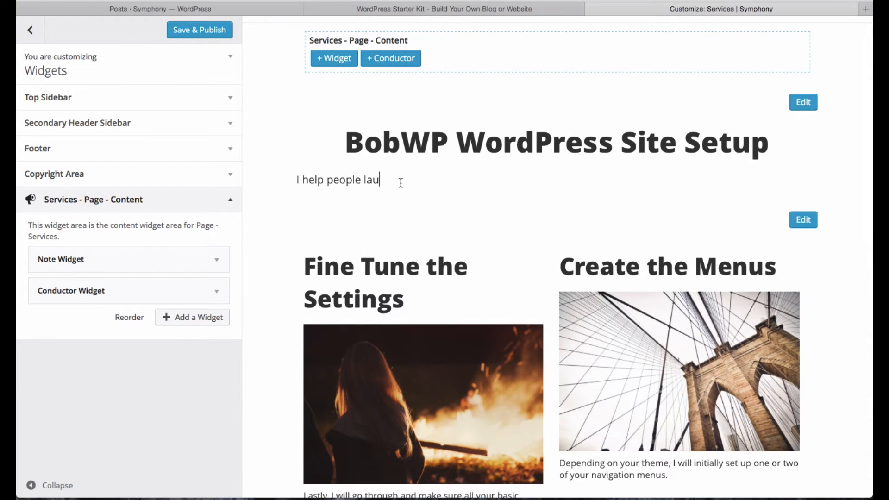
pyautogui.write('nch their')
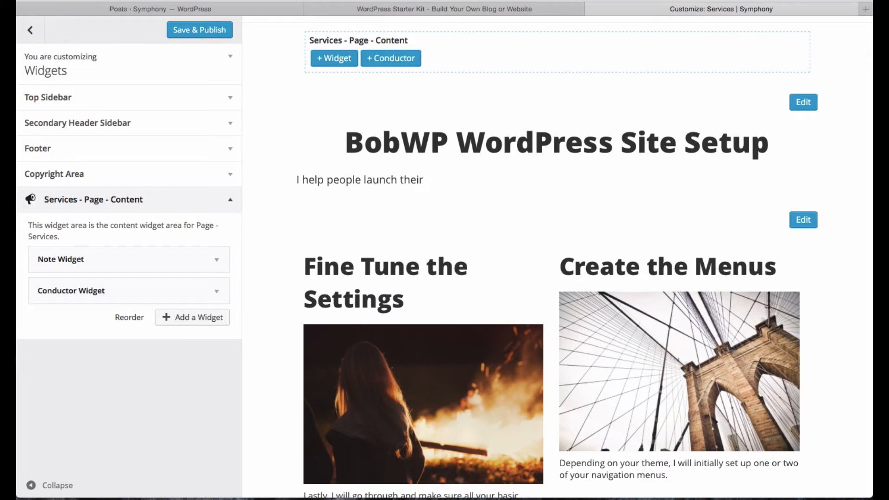
pyautogui.write('website!')
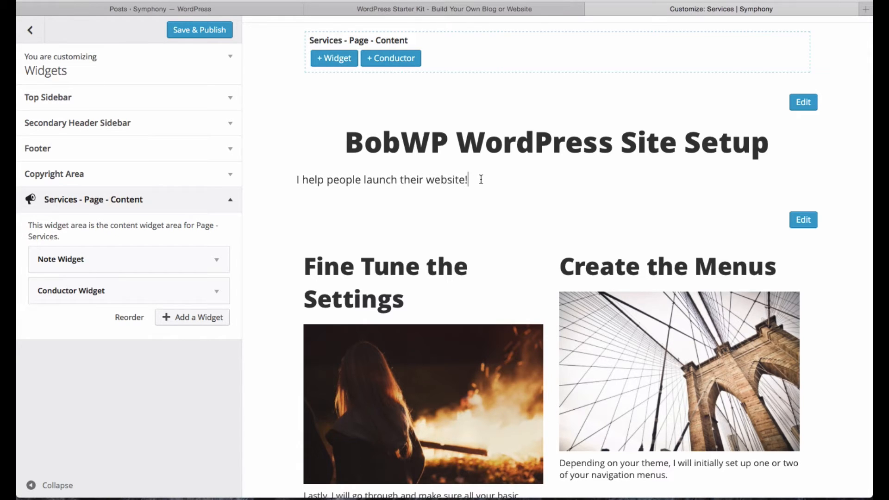
pyautogui.tripleClick(381, 180)
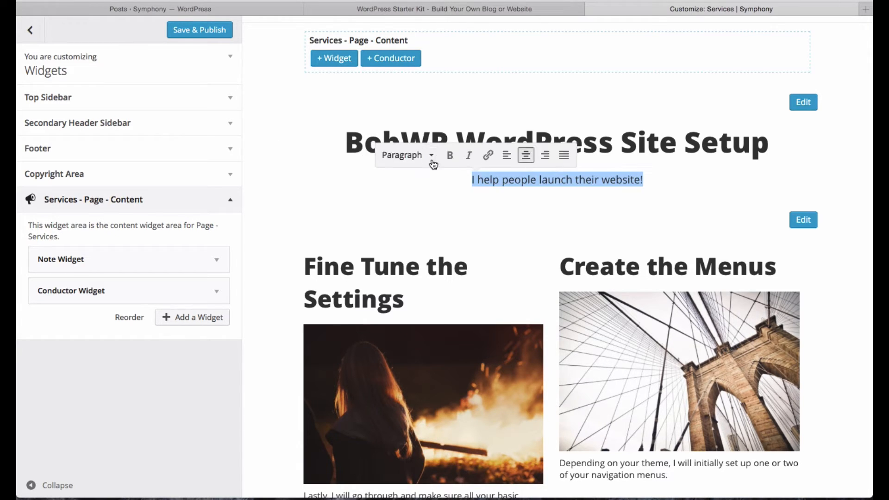
pyautogui.click(199, 29)
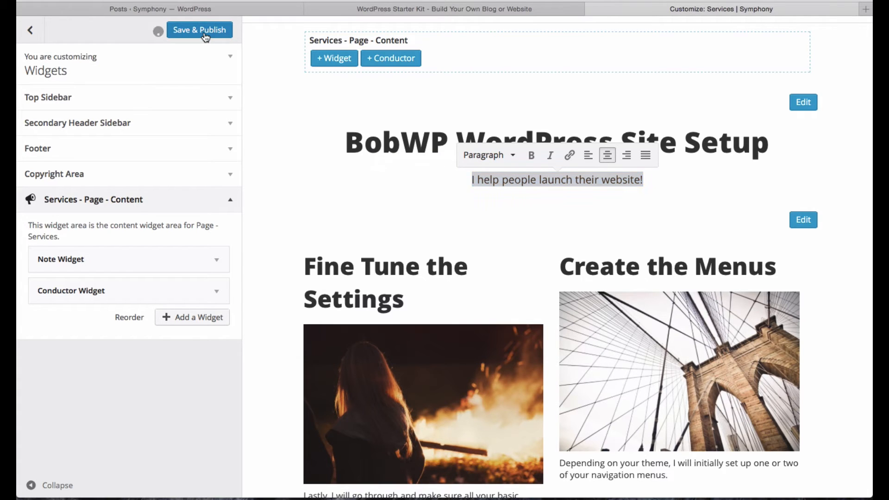
# - Save & Publish the changes and leave the Customizer for the live page
pyautogui.click(199, 29)
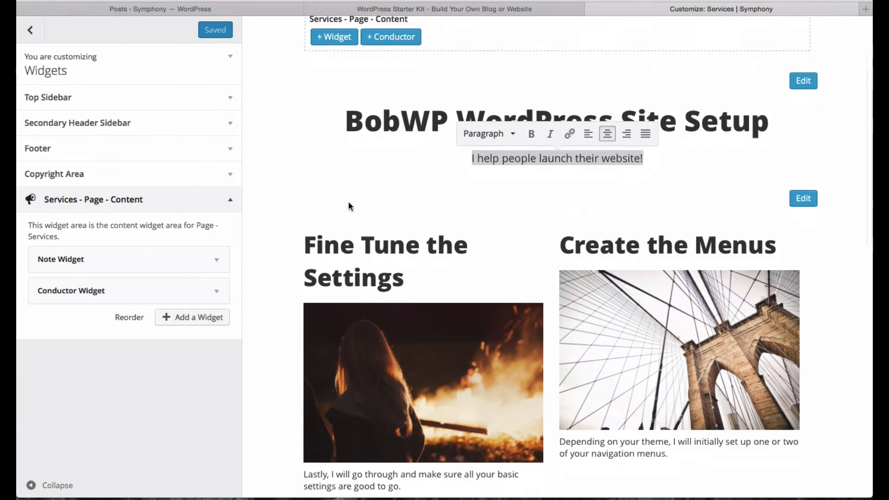
pyautogui.scroll(-3)
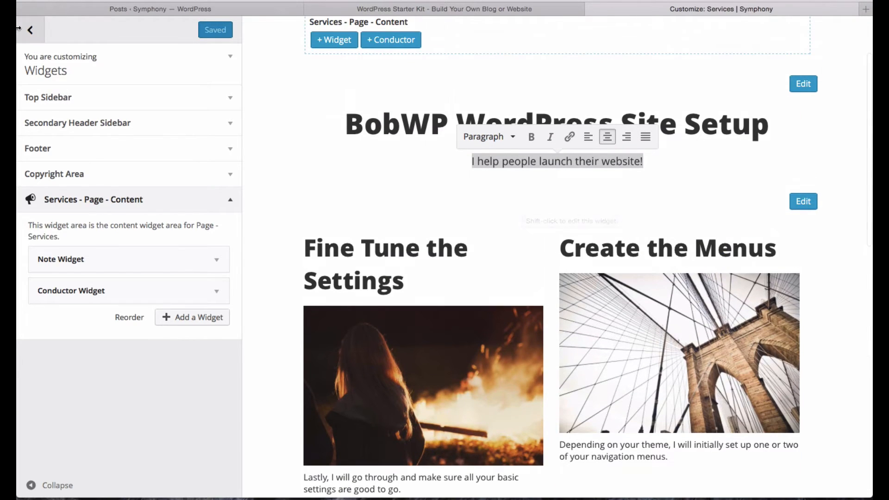
pyautogui.click(30, 30)
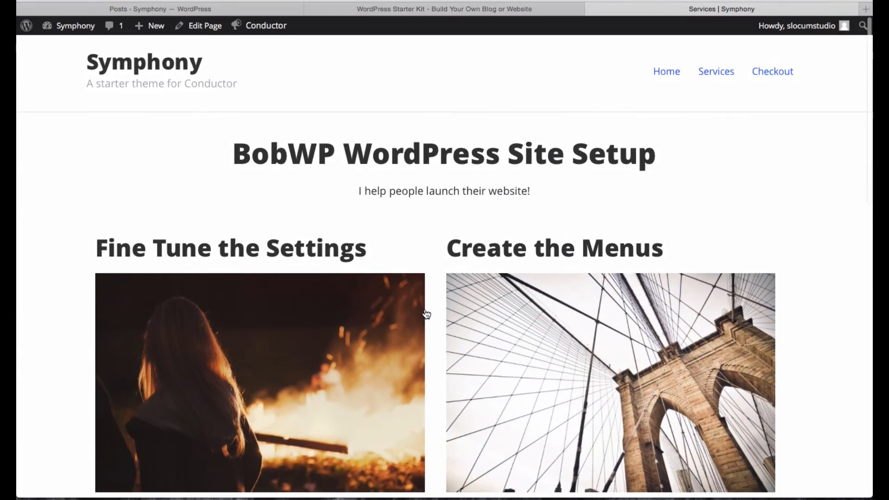
# - Scroll the live Services page and show the Symphony admin-bar site menu
pyautogui.scroll(-3)
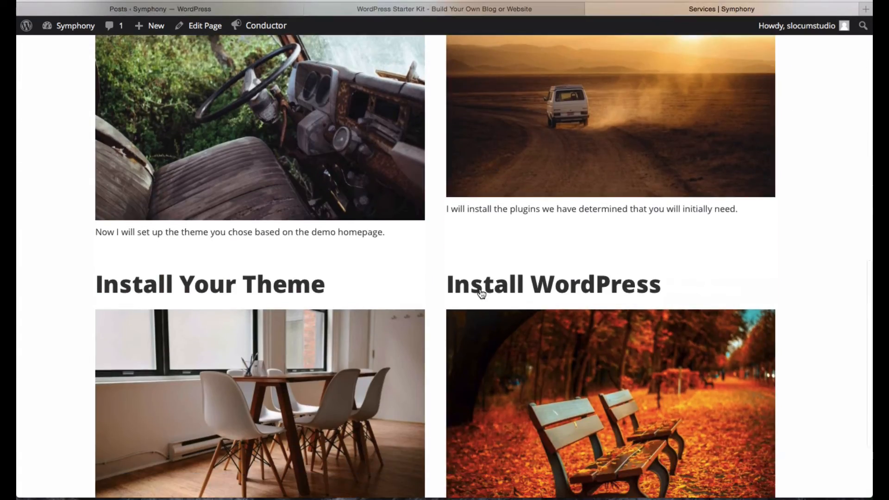
pyautogui.scroll(3)
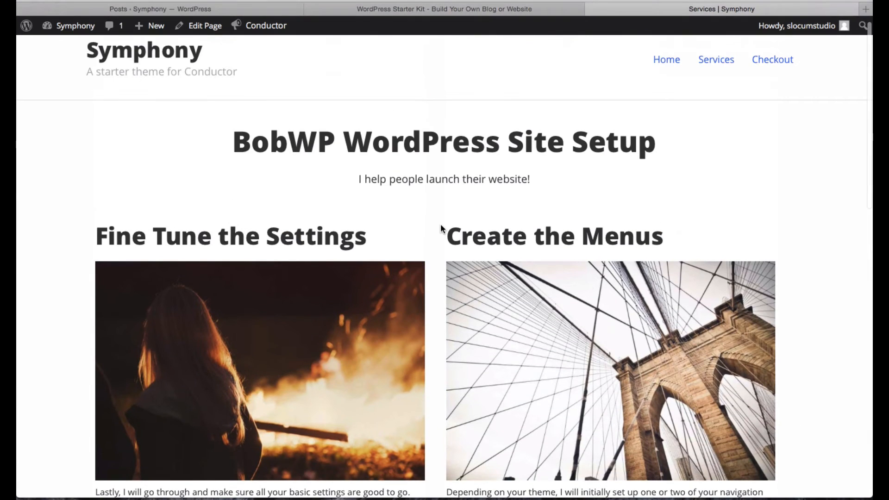
pyautogui.moveTo(599, 172)
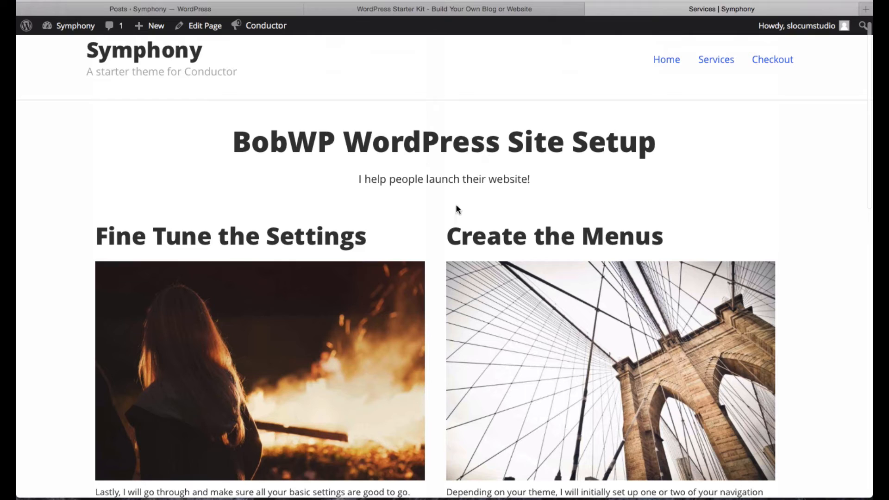
pyautogui.click(75, 26)
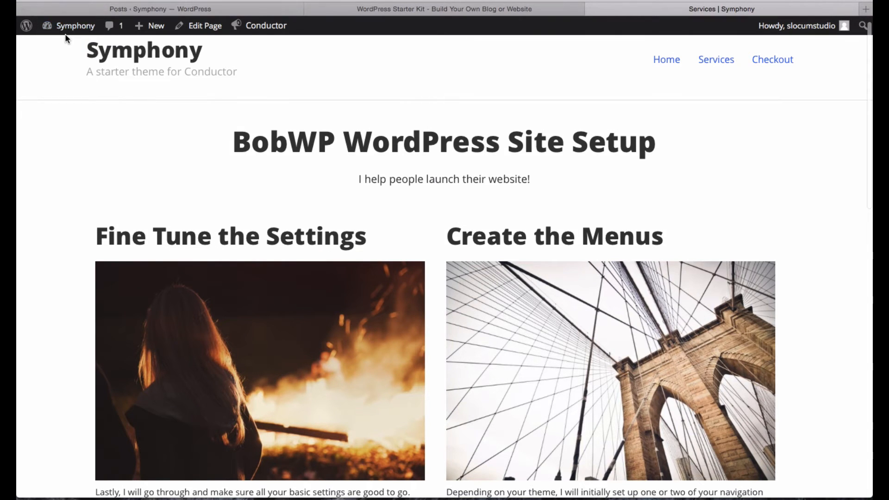
pyautogui.click(75, 25)
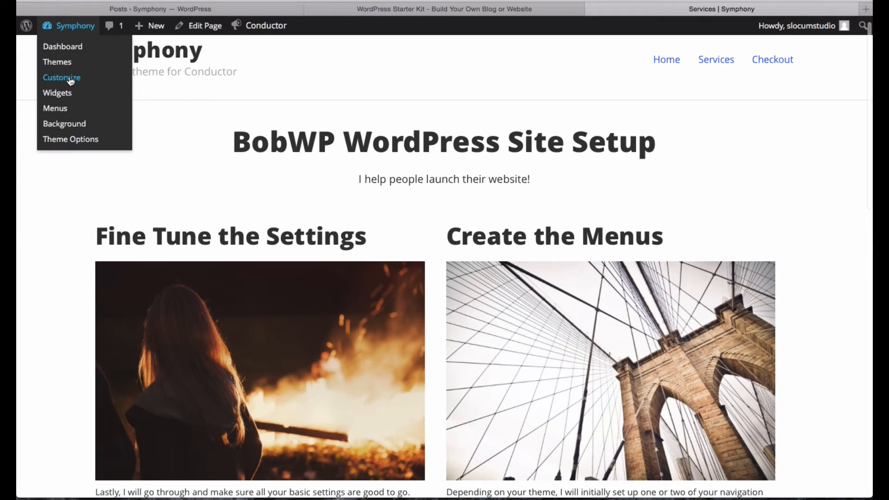
# - In the Customizer's Conductor Typography, set the Medium Widget Display title size to 28px
pyautogui.click(61, 78)
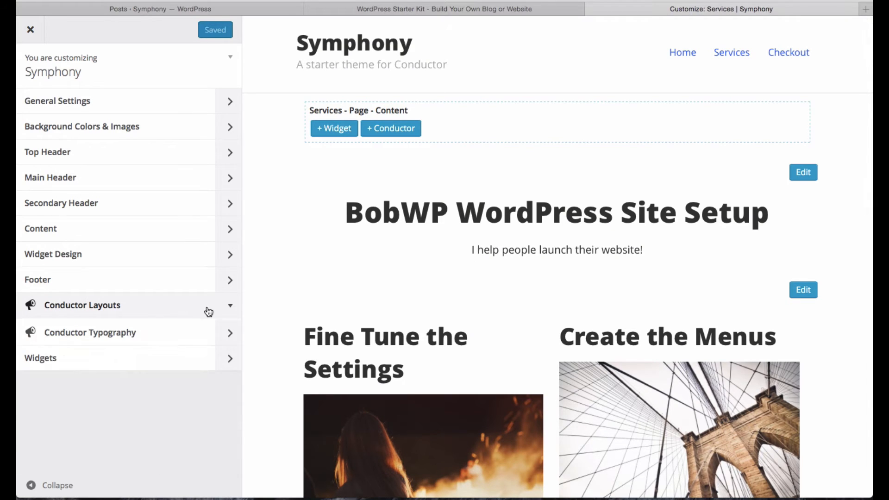
pyautogui.click(90, 333)
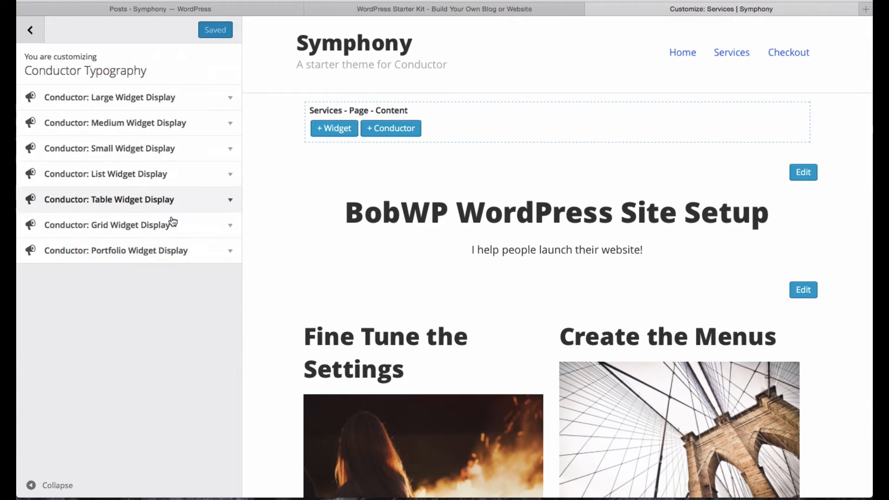
pyautogui.click(115, 122)
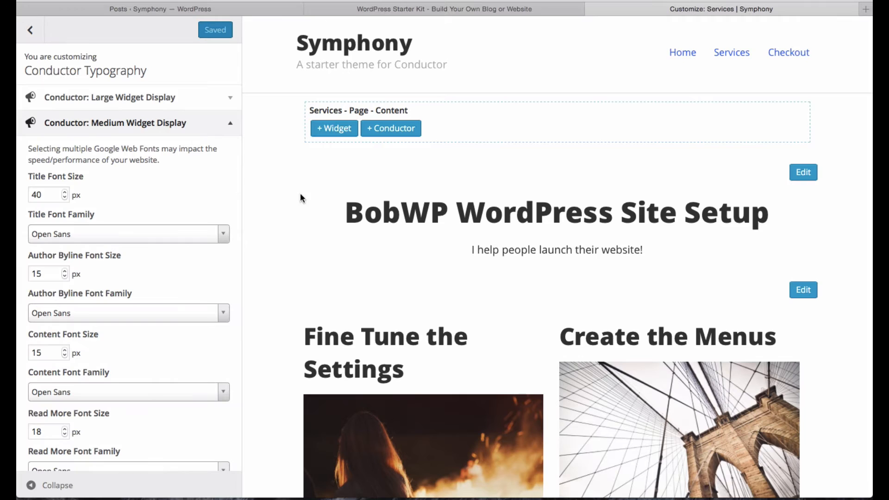
pyautogui.scroll(-3)
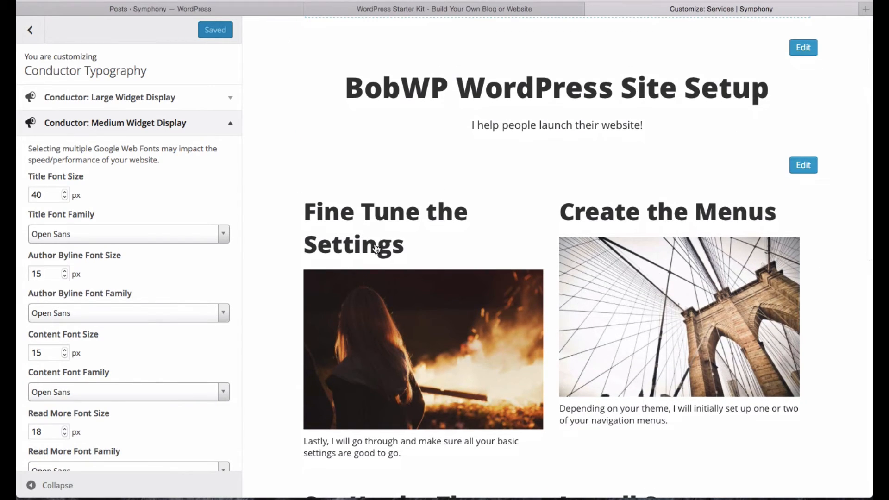
pyautogui.moveTo(328, 233)
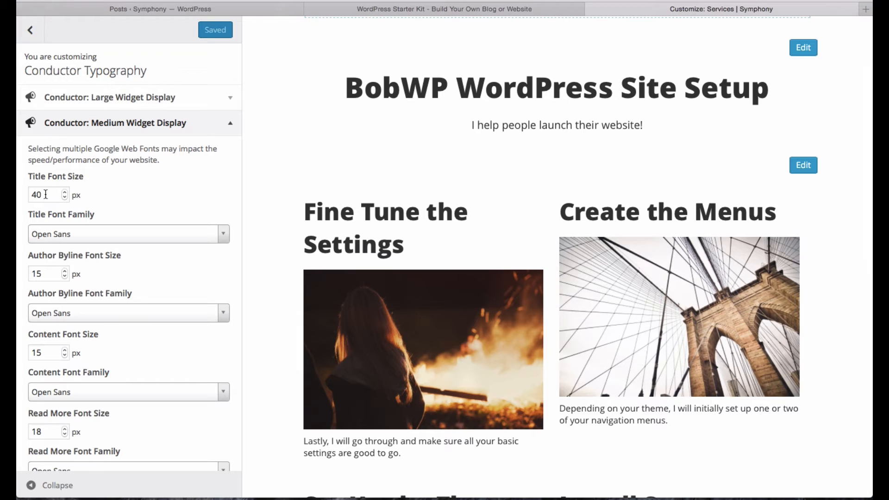
pyautogui.click(48, 194)
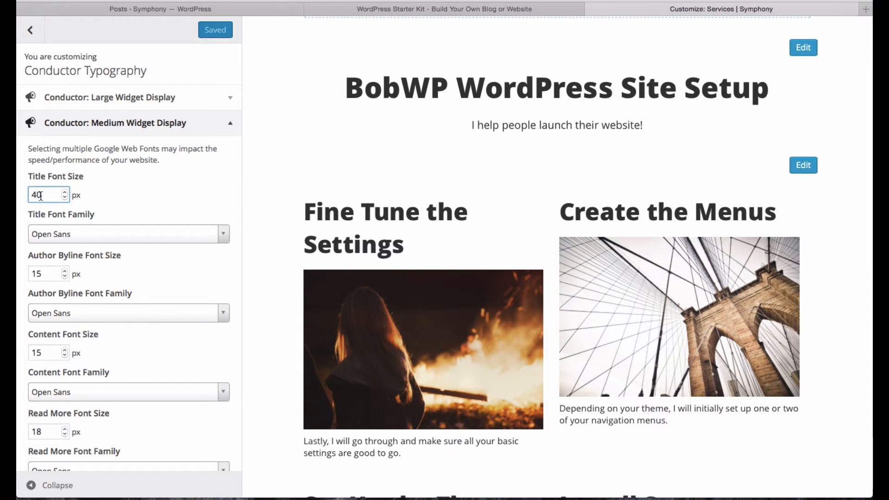
pyautogui.write('28')
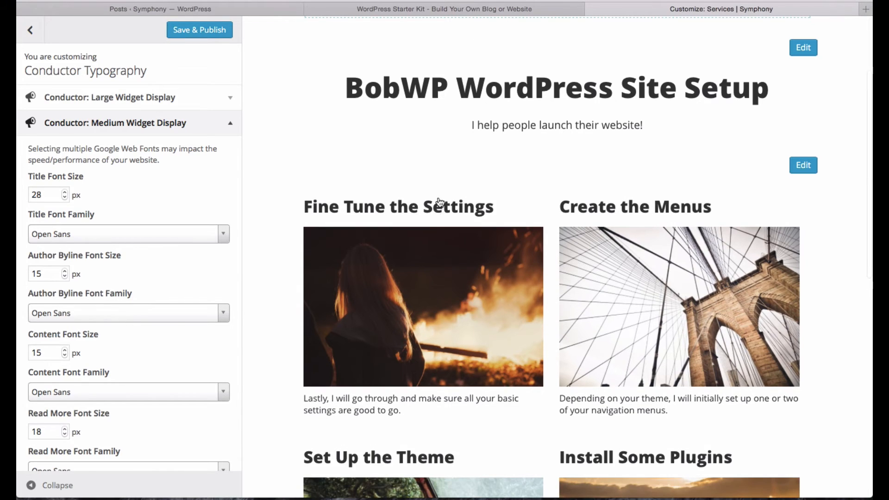
pyautogui.moveTo(431, 233)
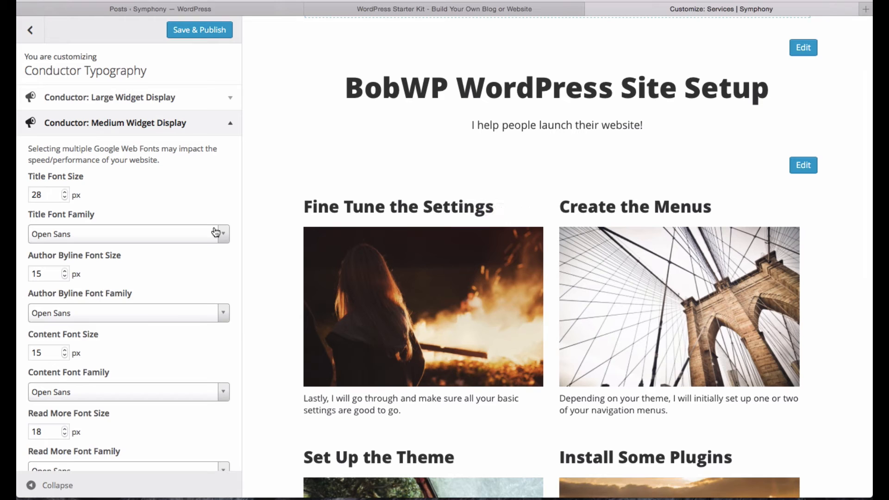
# - Change the medium widget title font to Lora
pyautogui.click(128, 234)
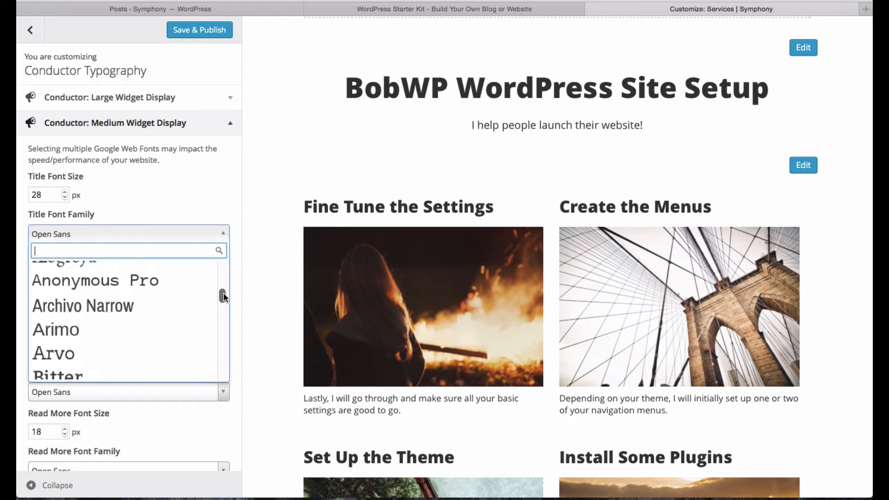
pyautogui.scroll(-3)
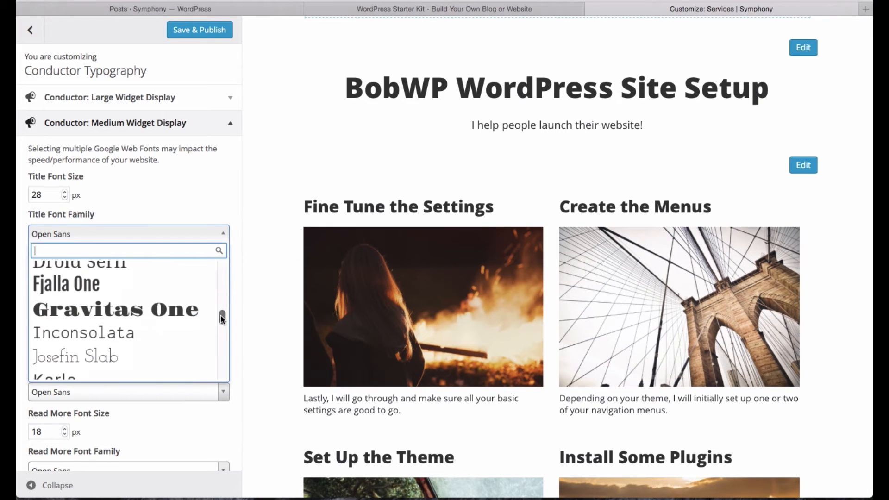
pyautogui.scroll(-3)
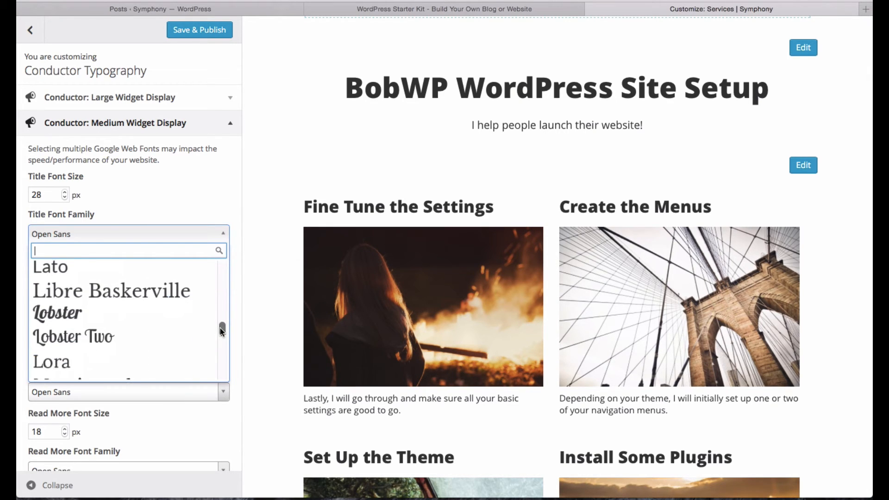
pyautogui.scroll(-3)
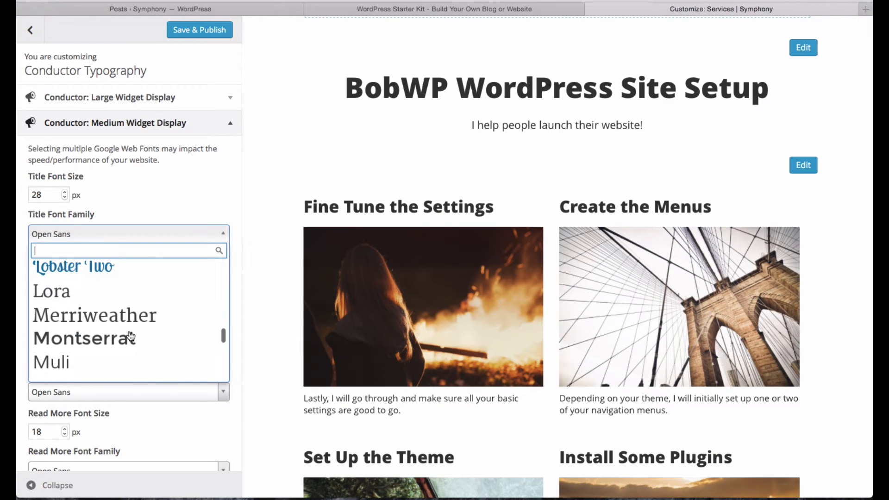
pyautogui.click(52, 290)
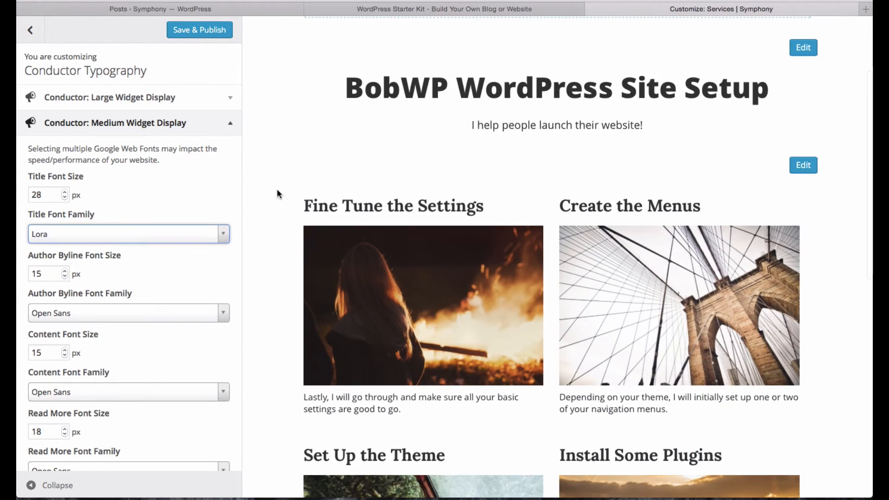
pyautogui.moveTo(363, 394)
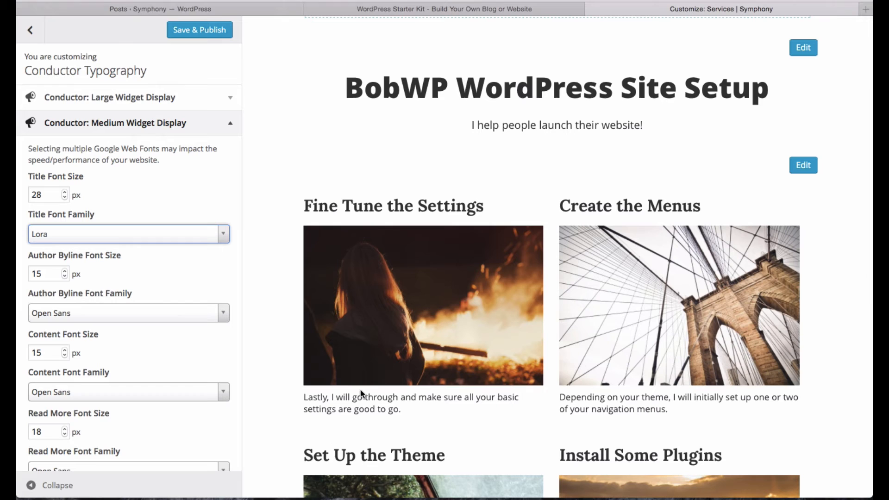
# - Set a further medium-widget text size to 21px, then switch on the fixed-width boxed site layout
pyautogui.scroll(-3)
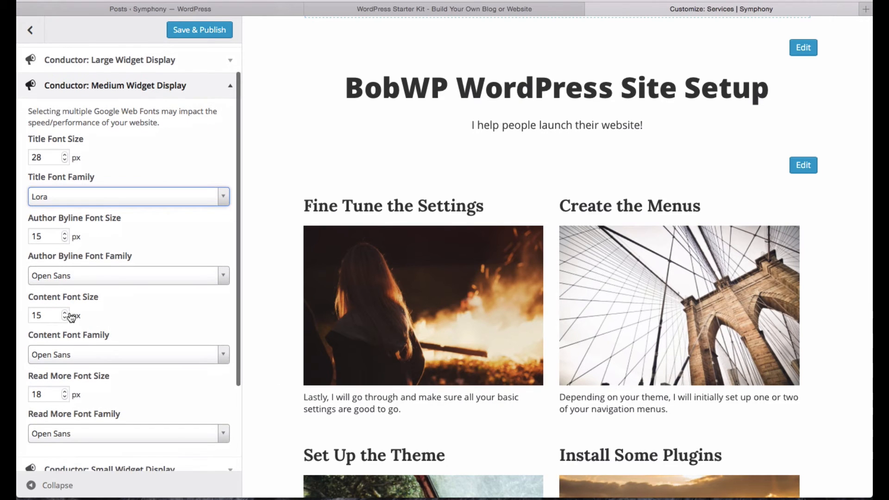
pyautogui.write('21')
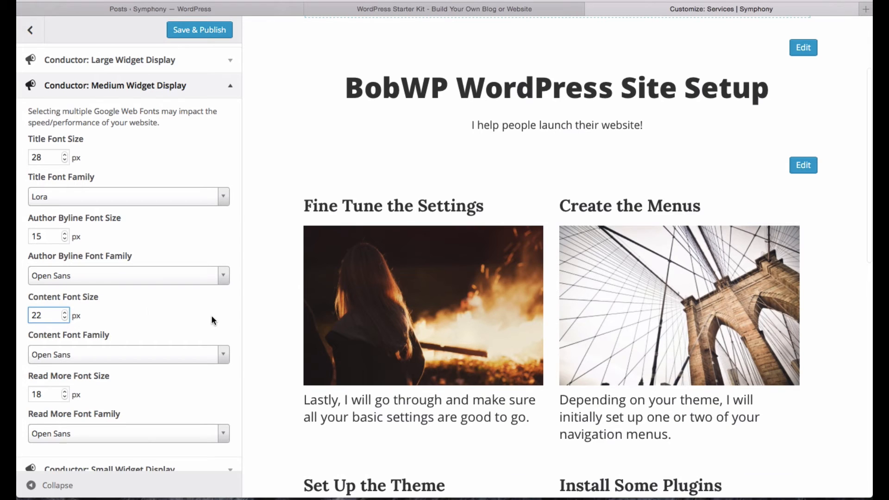
pyautogui.moveTo(284, 113)
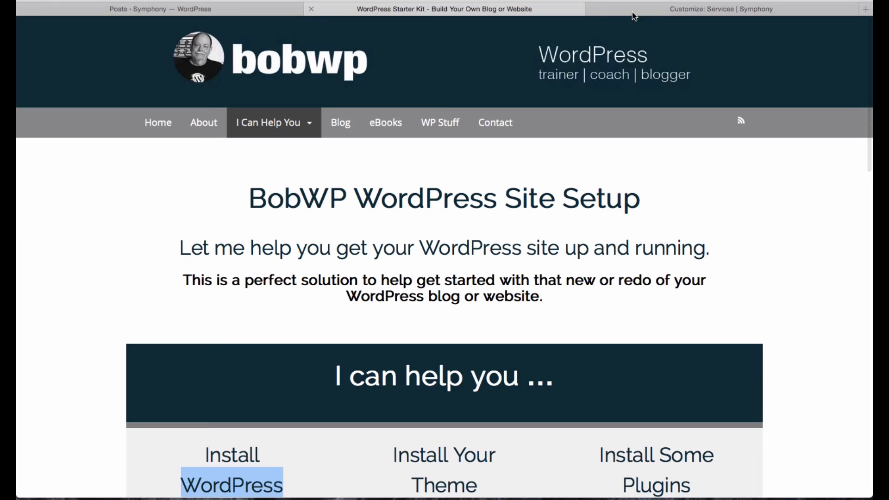
pyautogui.click(721, 9)
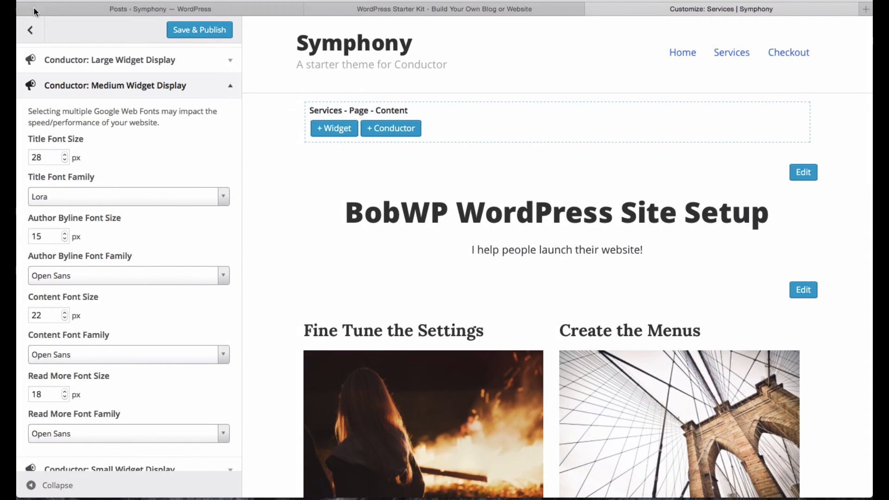
pyautogui.moveTo(333, 277)
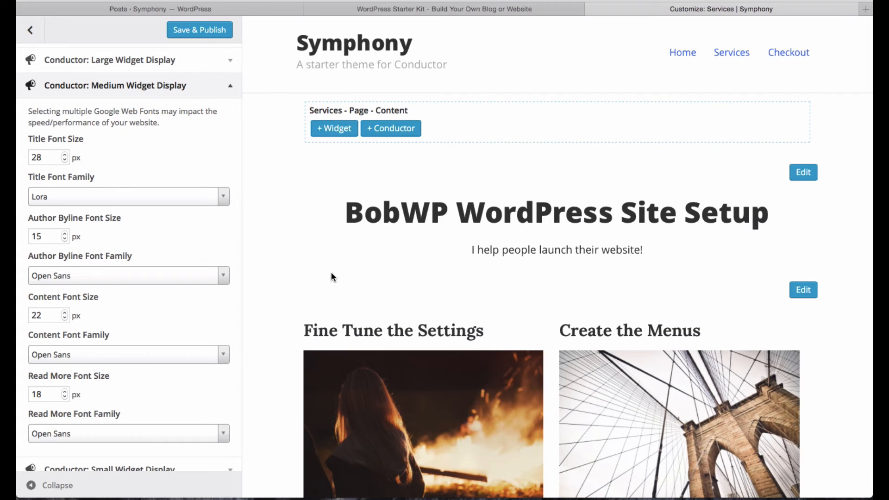
pyautogui.click(31, 30)
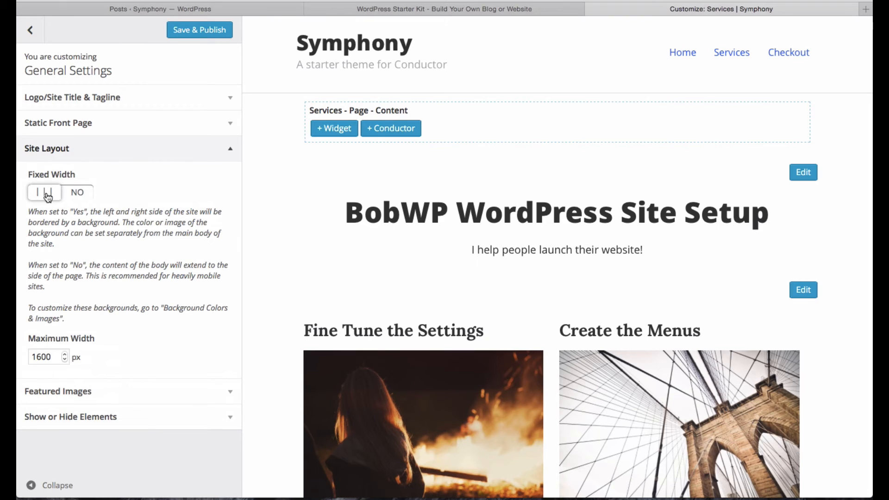
# - Limit the fixed-width site layout to a maximum width of 1100px
pyautogui.click(43, 191)
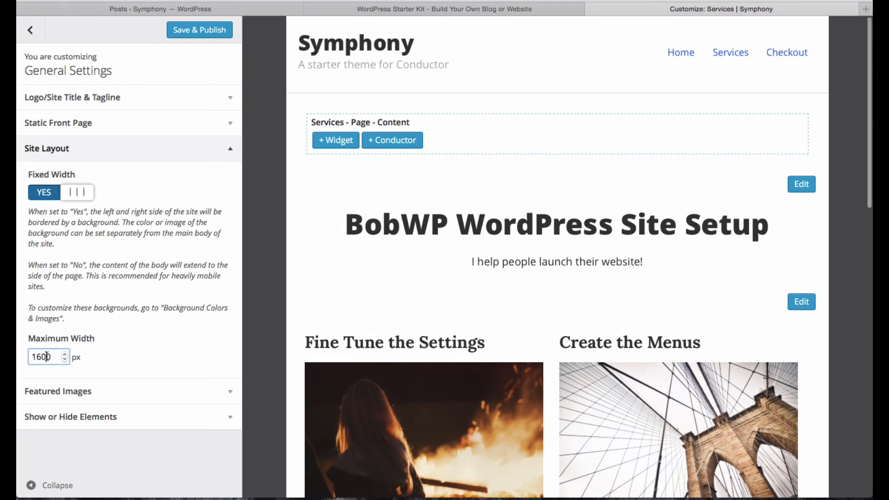
pyautogui.write('1100')
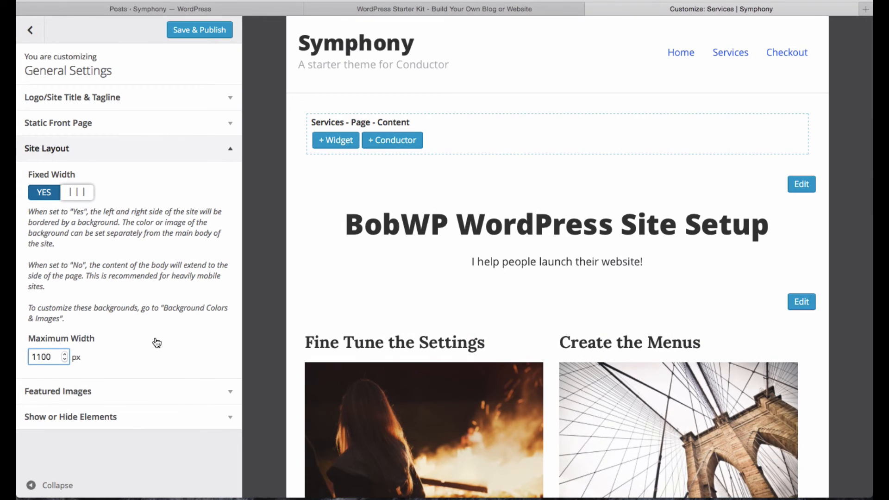
pyautogui.click(47, 149)
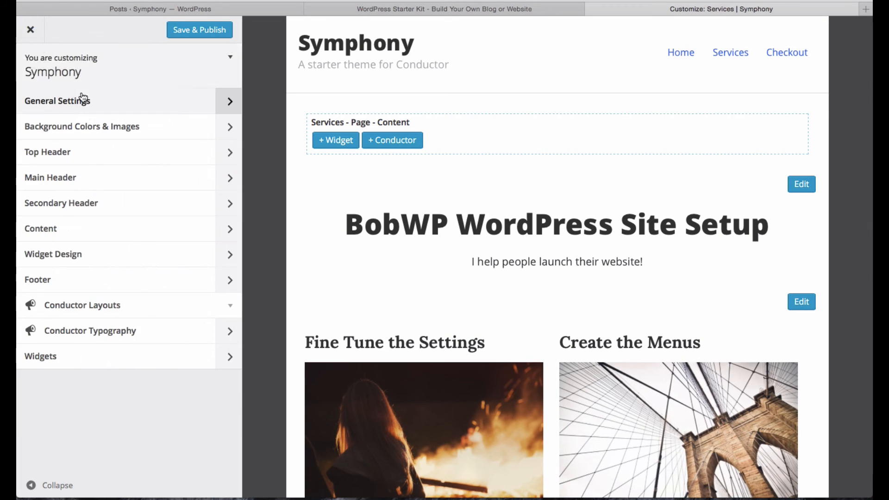
# - Give the page body a darker grey background colour (#969696)
pyautogui.click(81, 126)
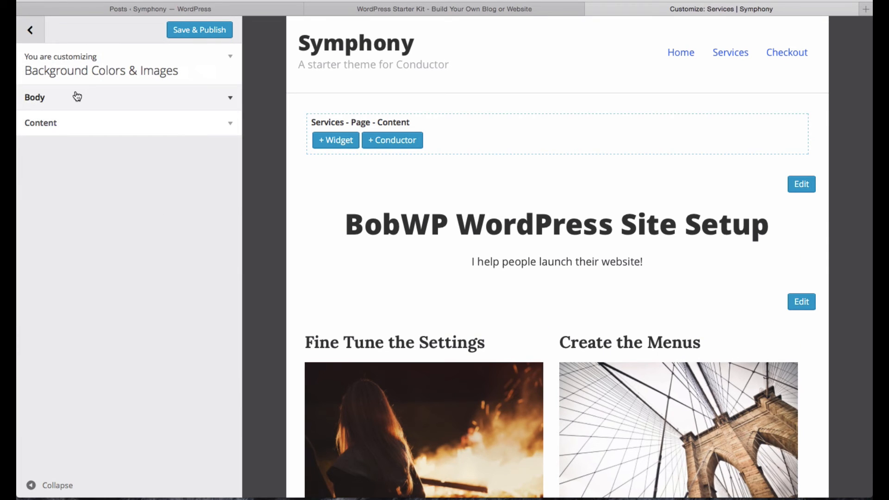
pyautogui.click(34, 98)
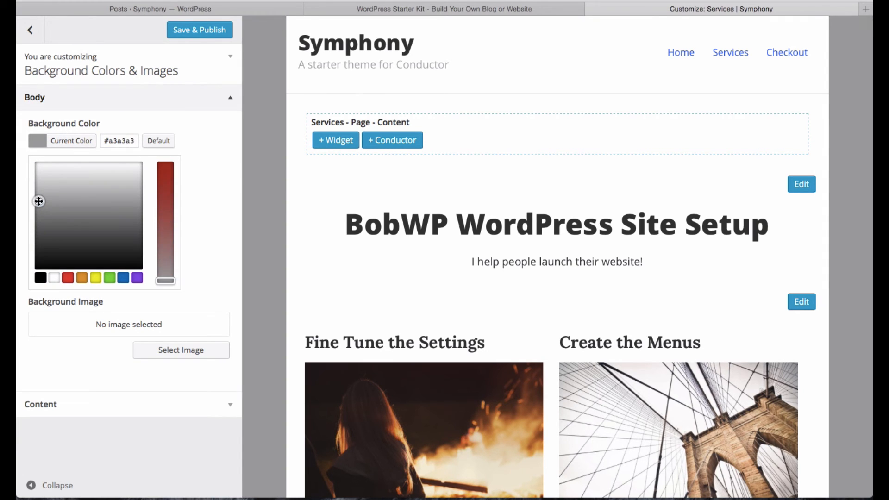
pyautogui.click(39, 190)
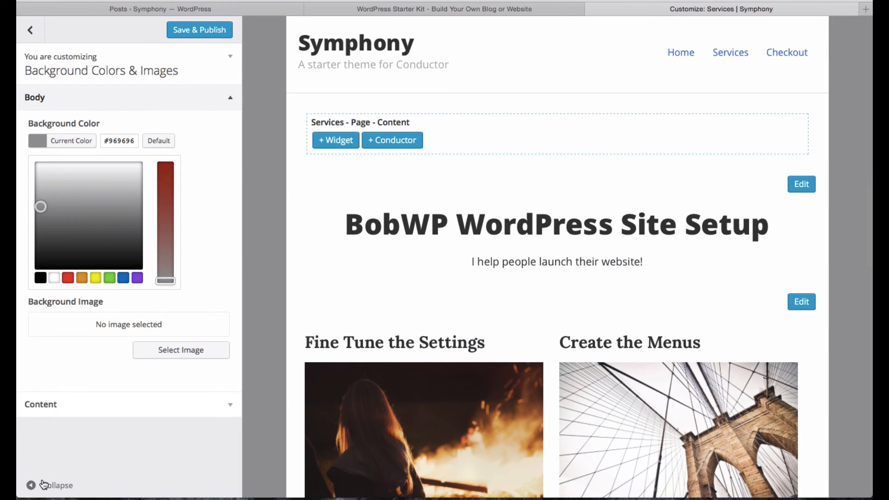
# - Set the Main Header alignment to Centered
pyautogui.click(29, 29)
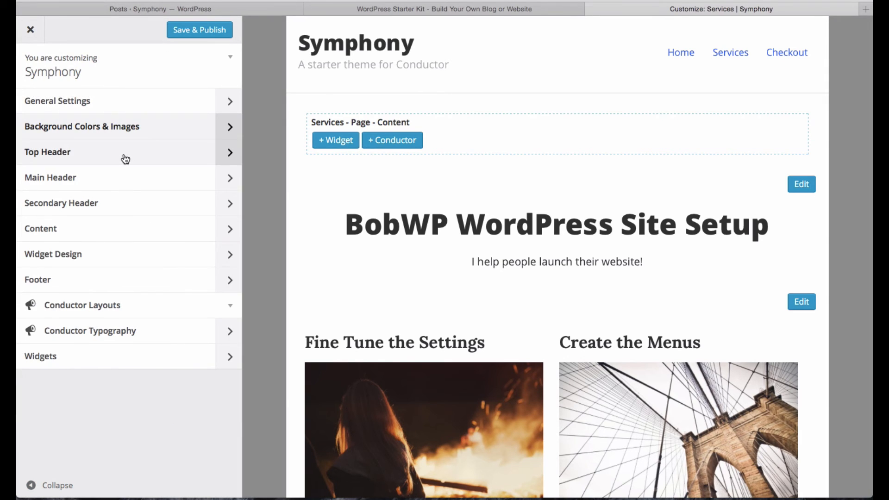
pyautogui.click(50, 177)
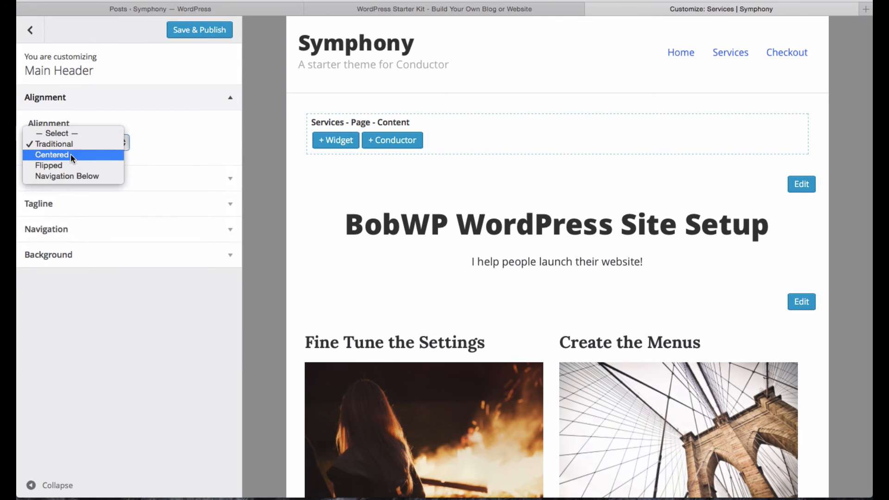
pyautogui.click(52, 155)
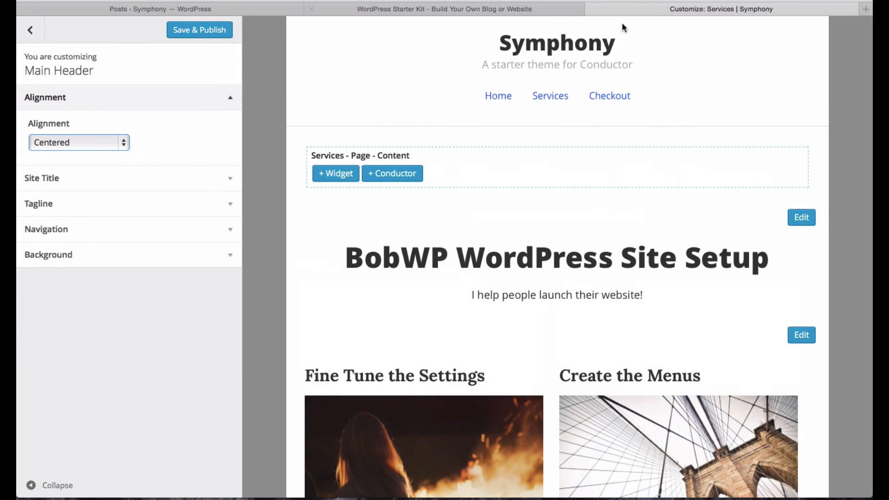
# - Replace the site title with the bobwp-logo image as the site logo
pyautogui.click(30, 30)
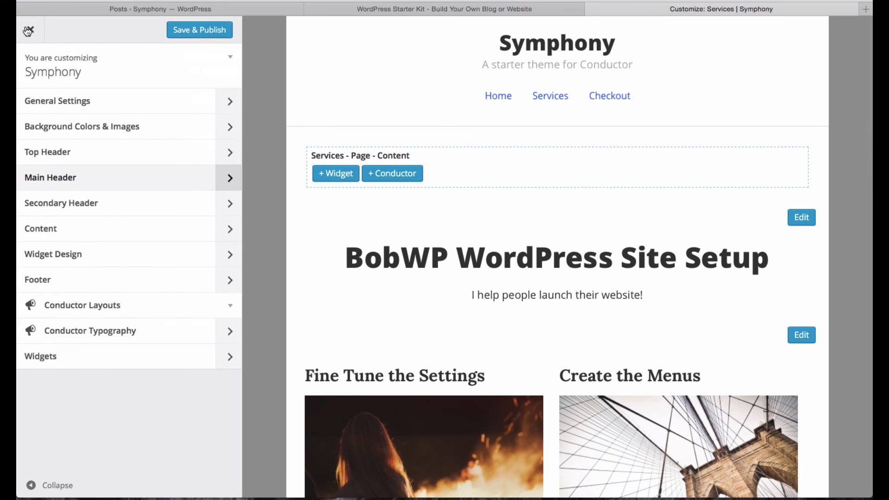
pyautogui.click(58, 100)
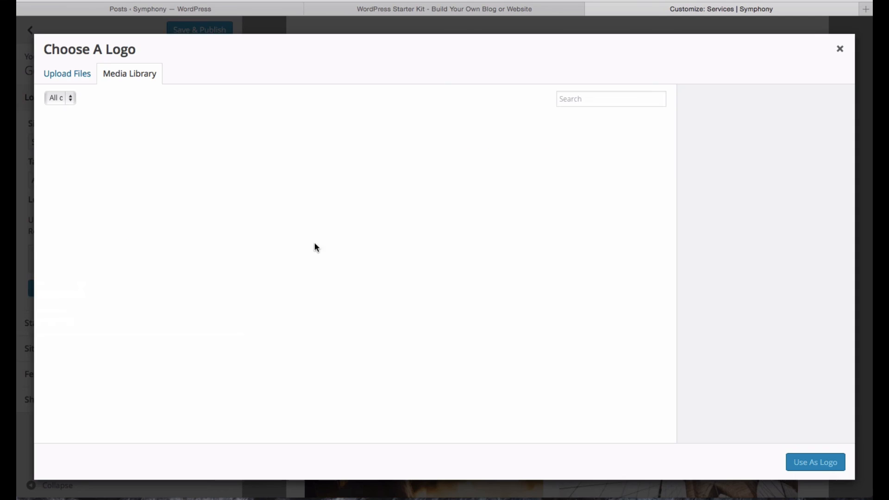
pyautogui.click(83, 160)
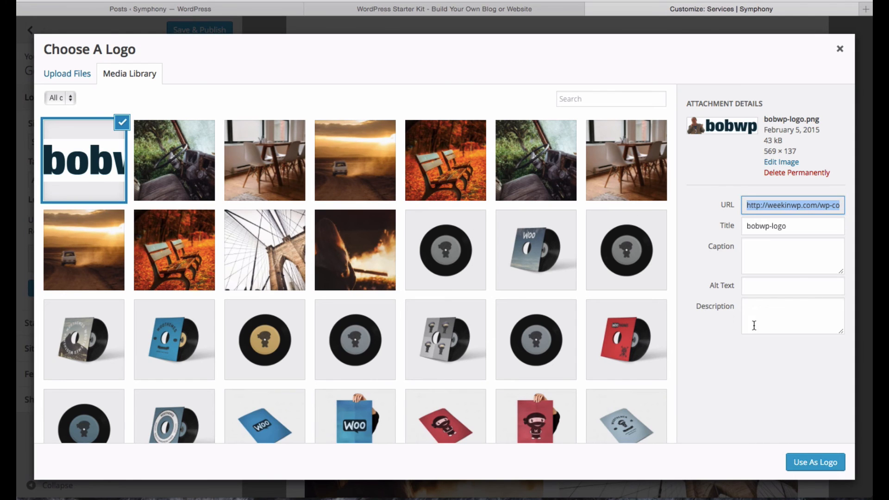
pyautogui.click(815, 462)
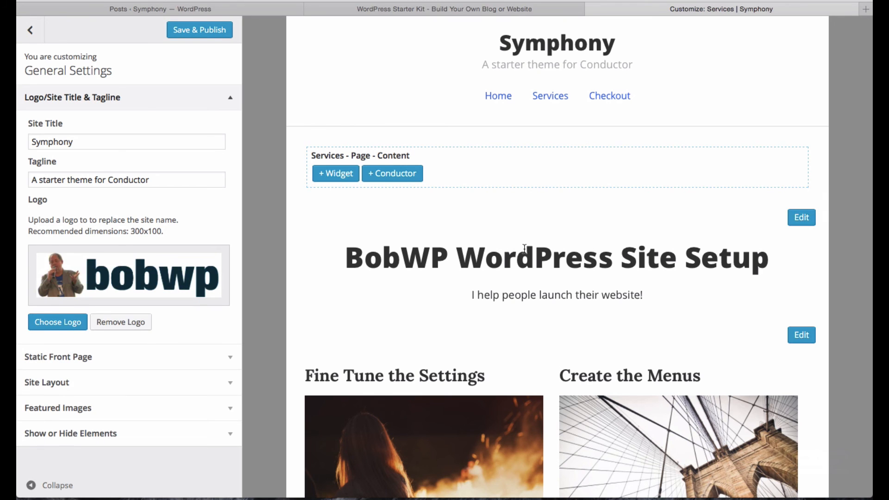
# - Save & Publish the customizations and leave the Customizer to view the live Services page
pyautogui.click(199, 30)
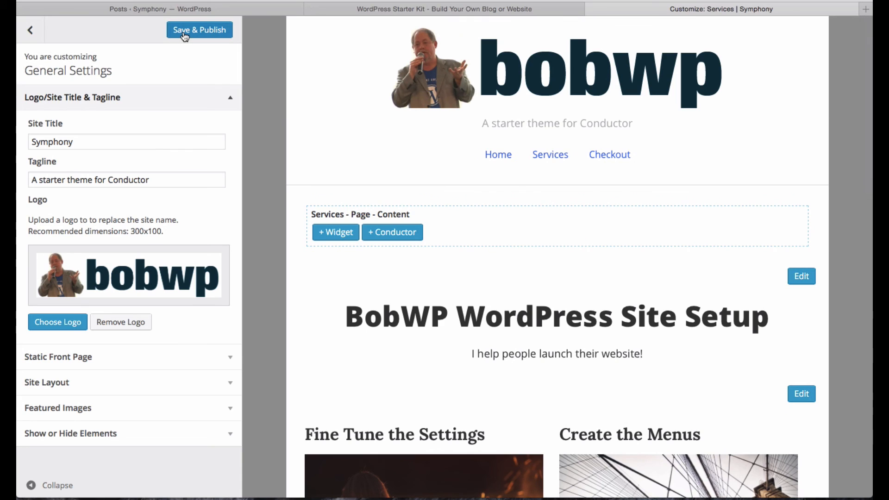
pyautogui.click(199, 30)
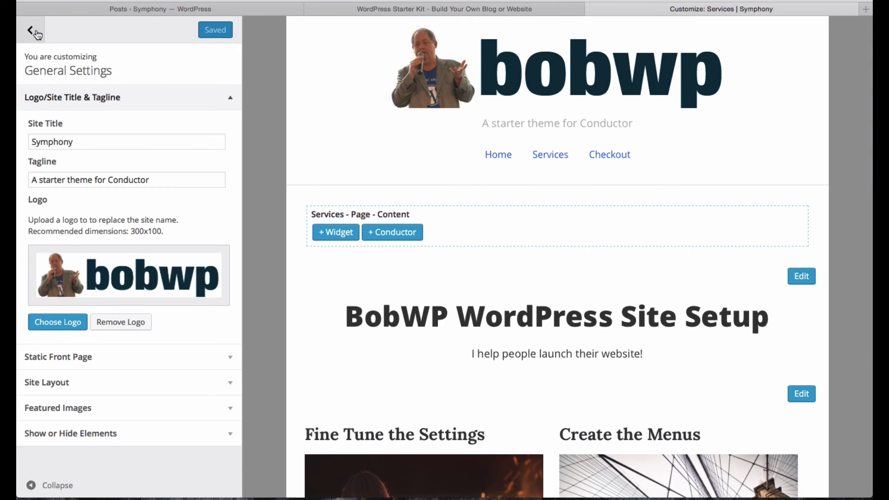
pyautogui.click(29, 29)
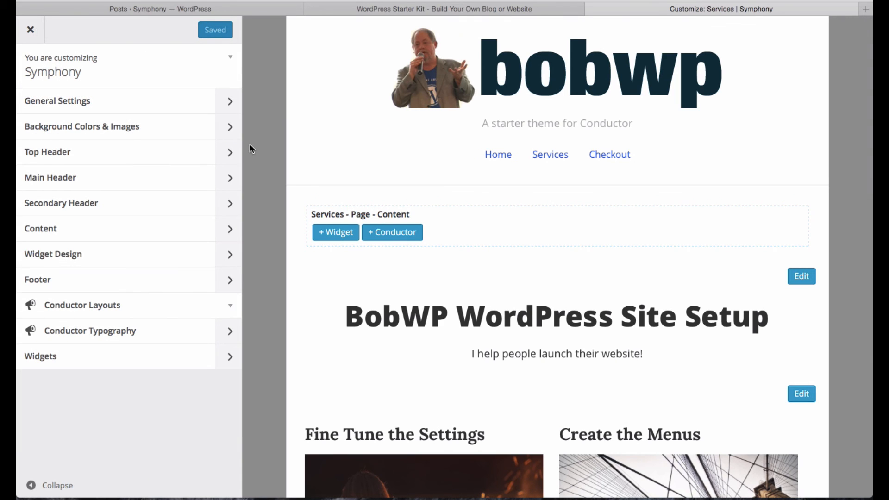
pyautogui.click(30, 30)
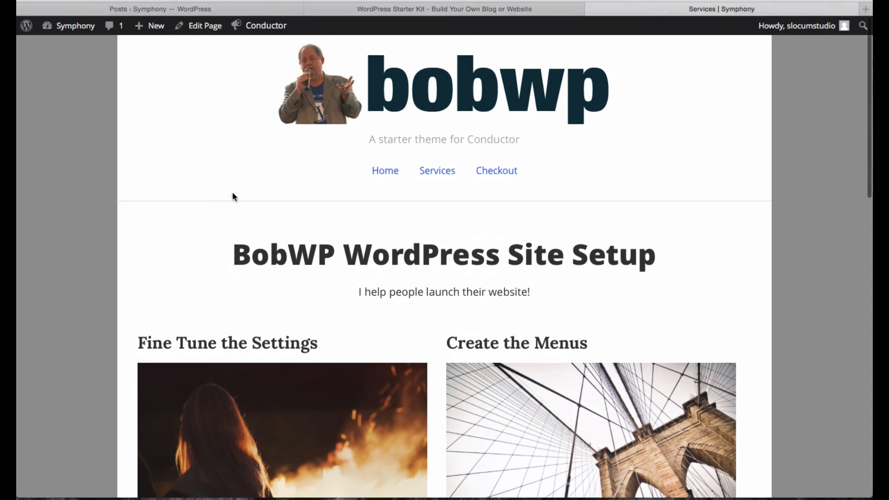
pyautogui.scroll(-3)
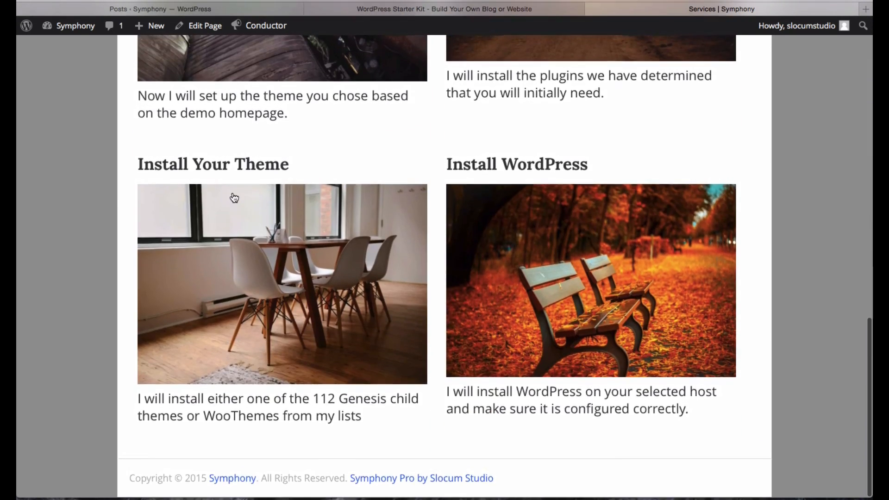
pyautogui.scroll(3)
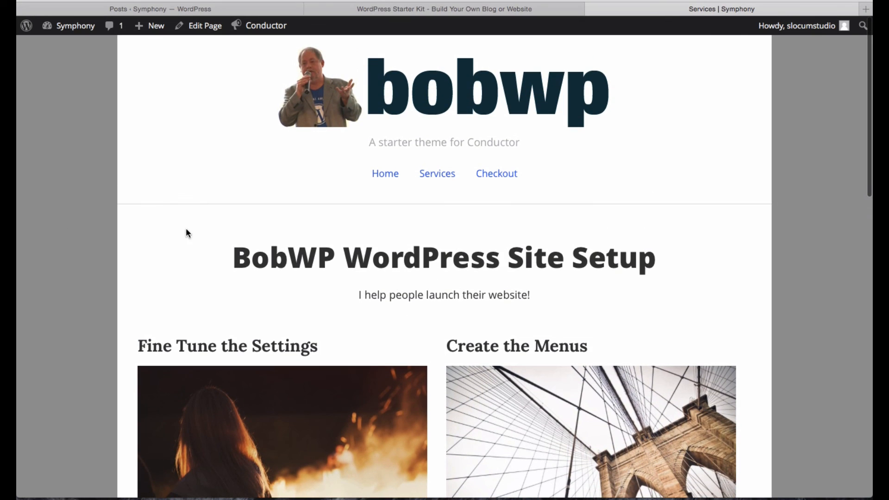
pyautogui.moveTo(309, 262)
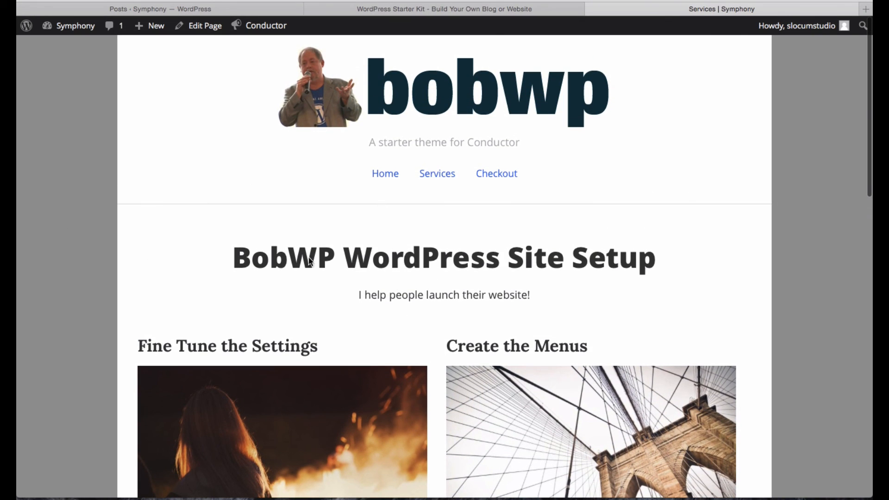
pyautogui.scroll(-3)
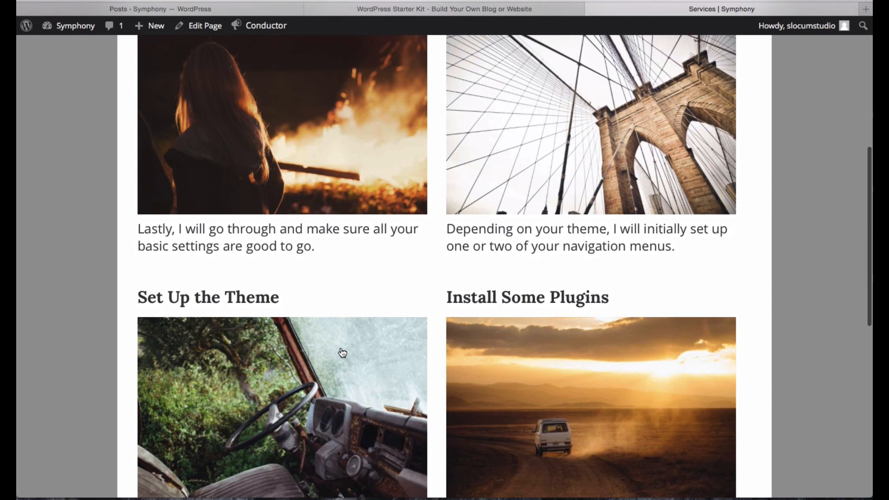
pyautogui.scroll(-3)
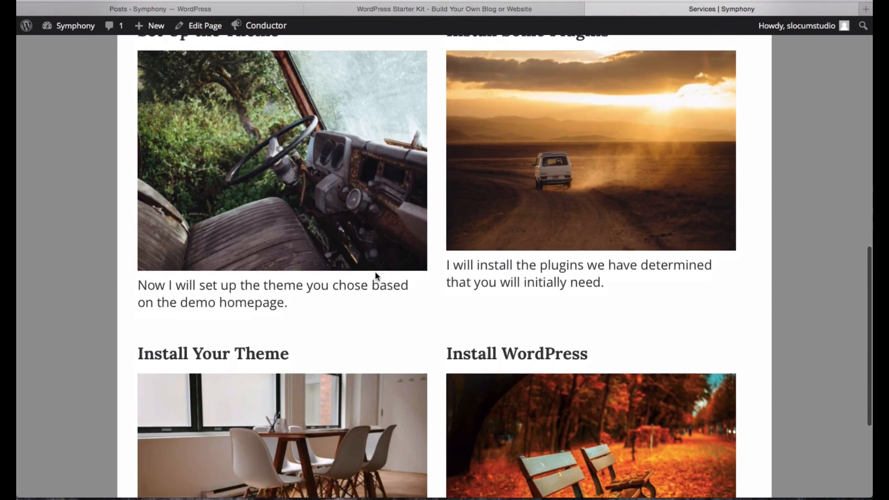
pyautogui.scroll(3)
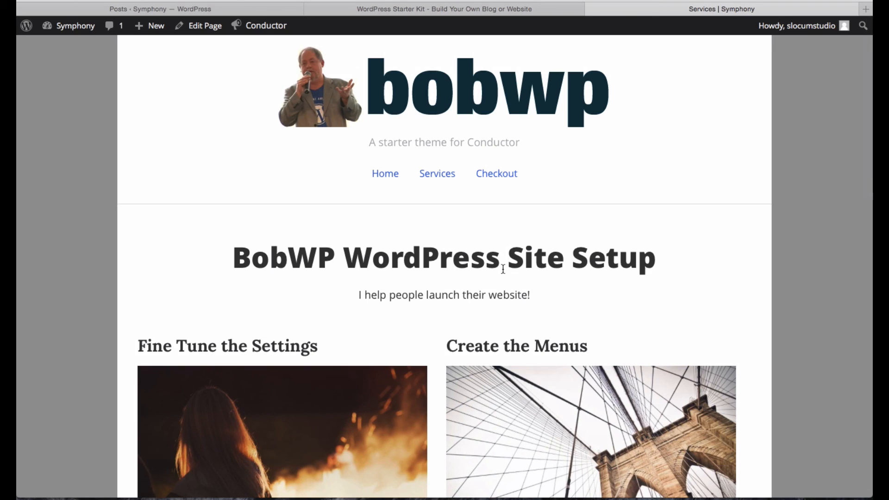
pyautogui.moveTo(482, 274)
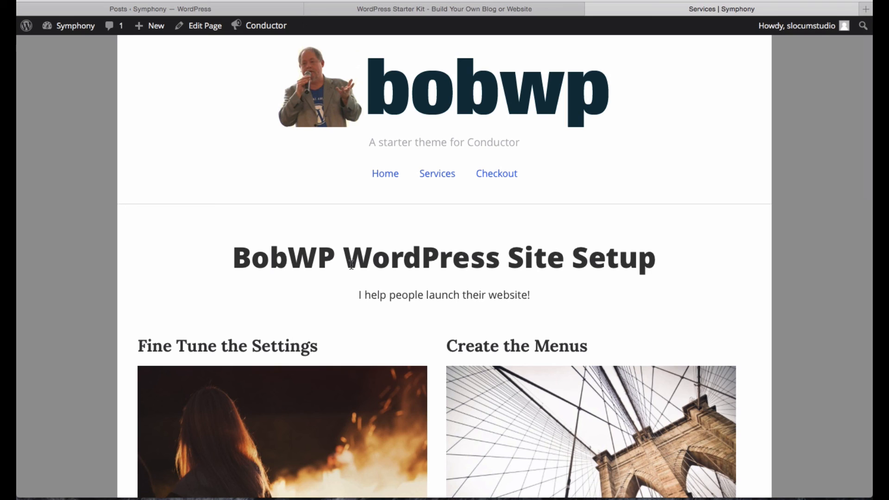
pyautogui.moveTo(435, 307)
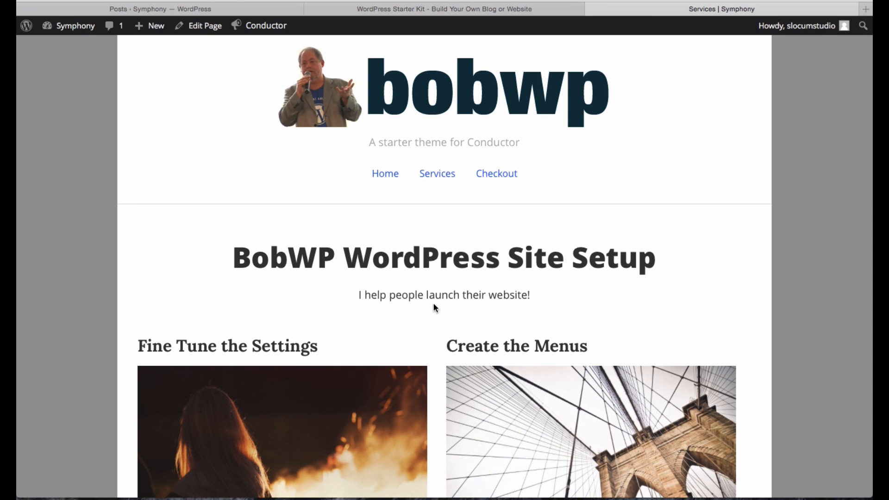
pyautogui.moveTo(512, 342)
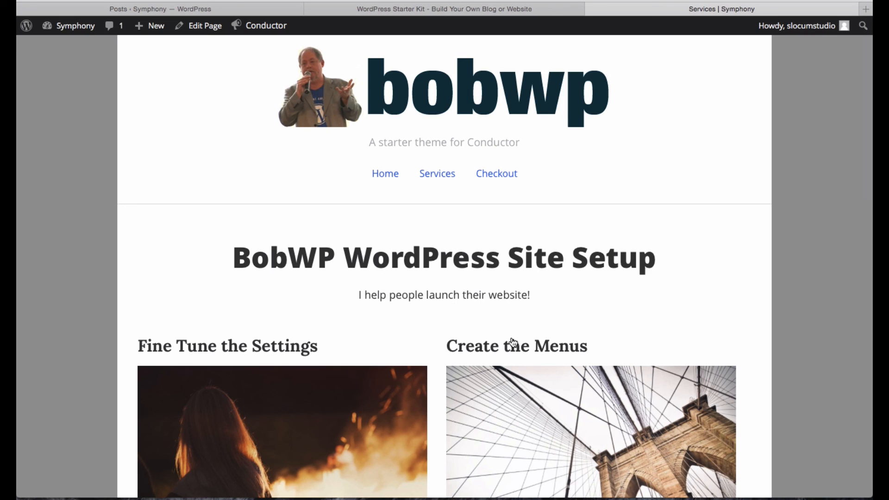